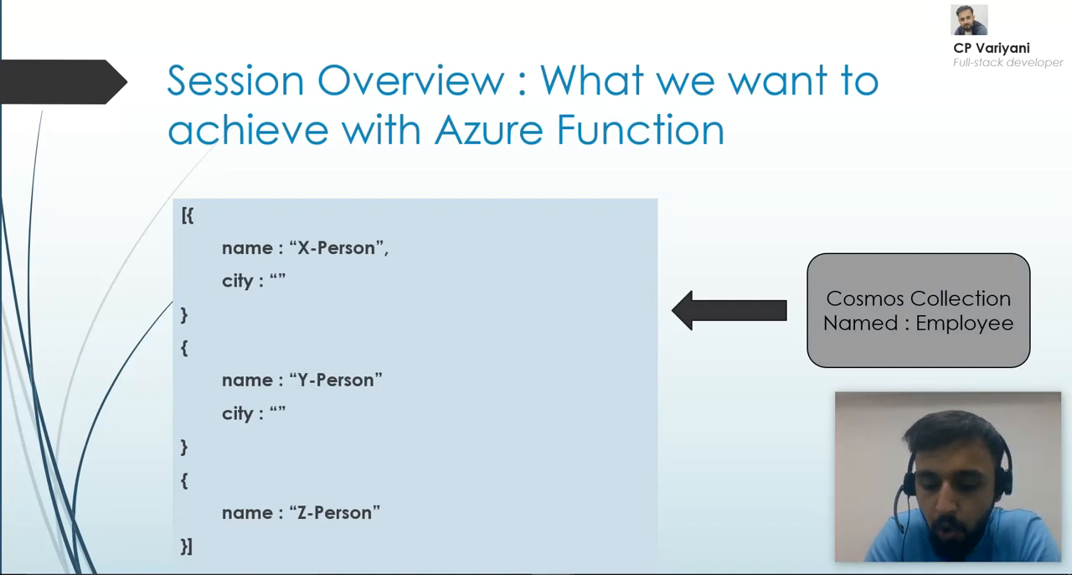
pyautogui.moveTo(667, 265)
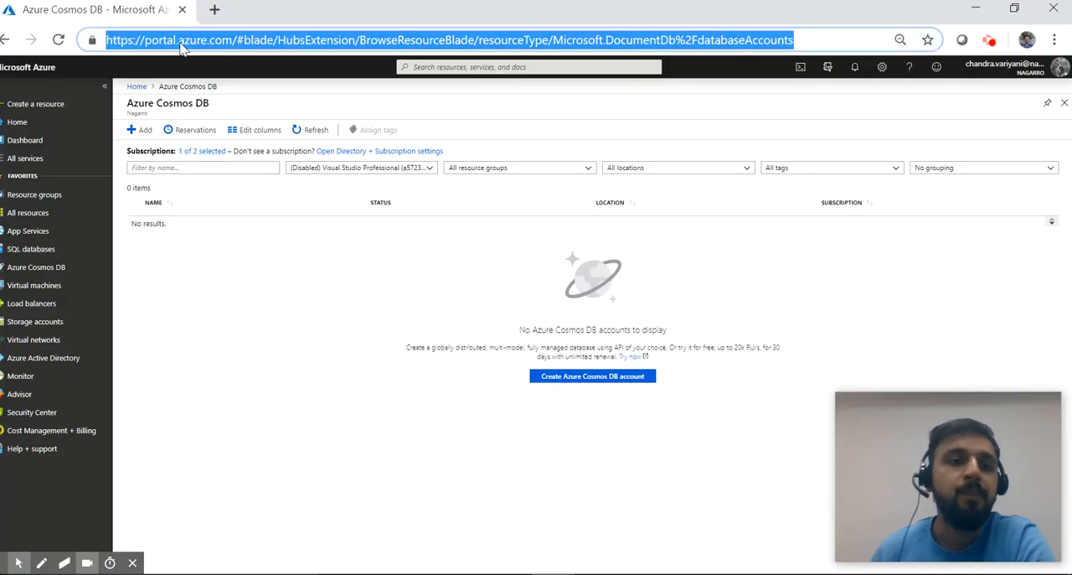
pyautogui.moveTo(202, 49)
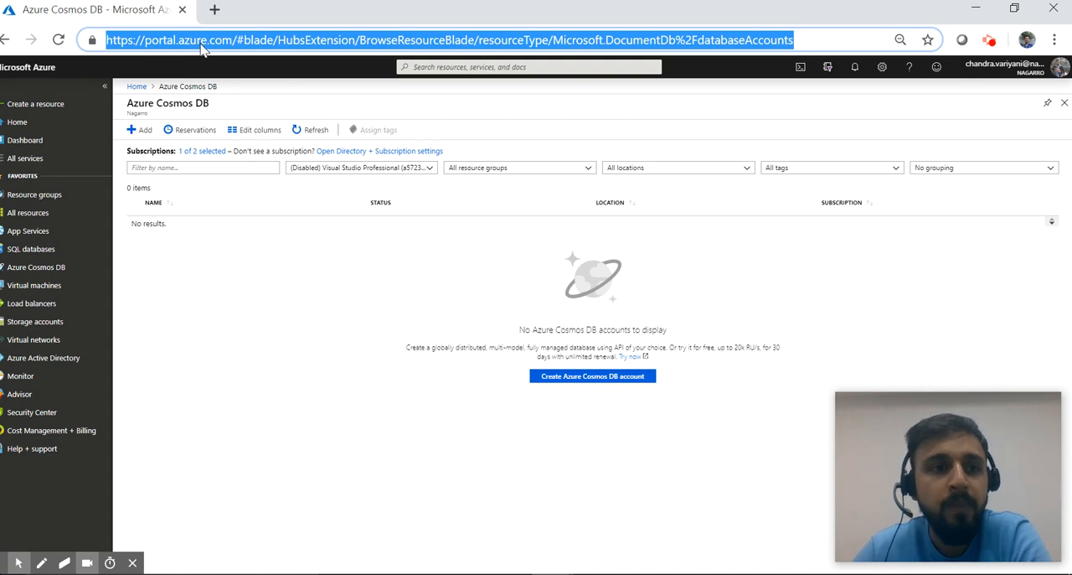
# Widen the subscription filter to all 2 subscriptions on the Cosmos DB blade
pyautogui.click(262, 392)
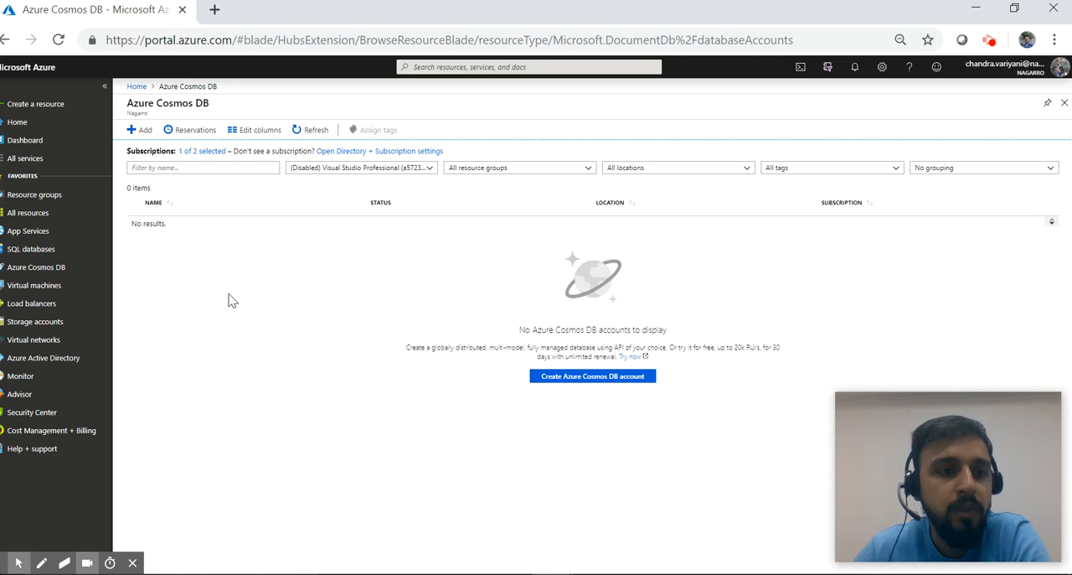
pyautogui.moveTo(35, 266)
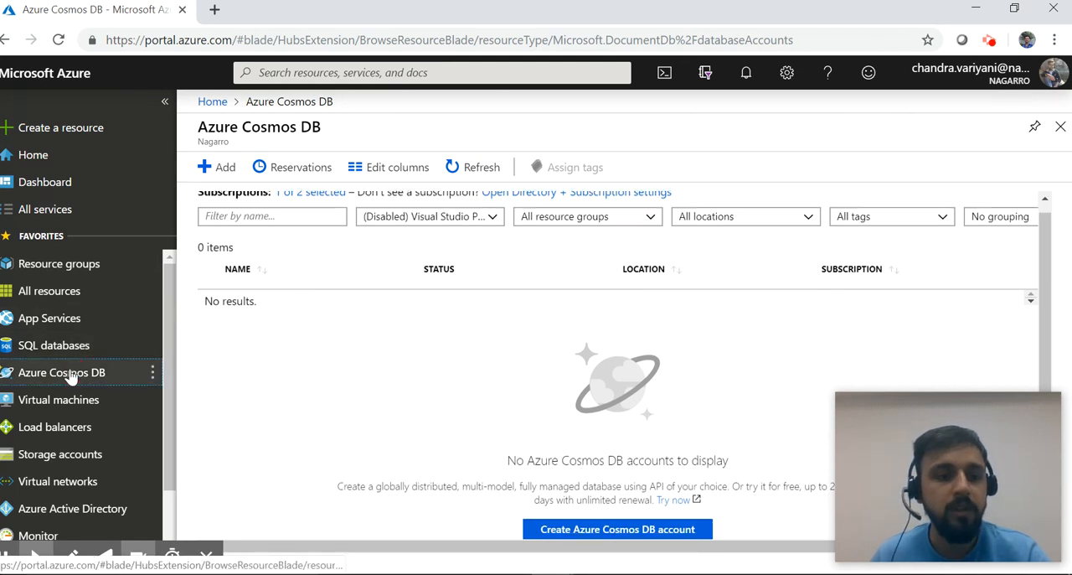
pyautogui.moveTo(471, 372)
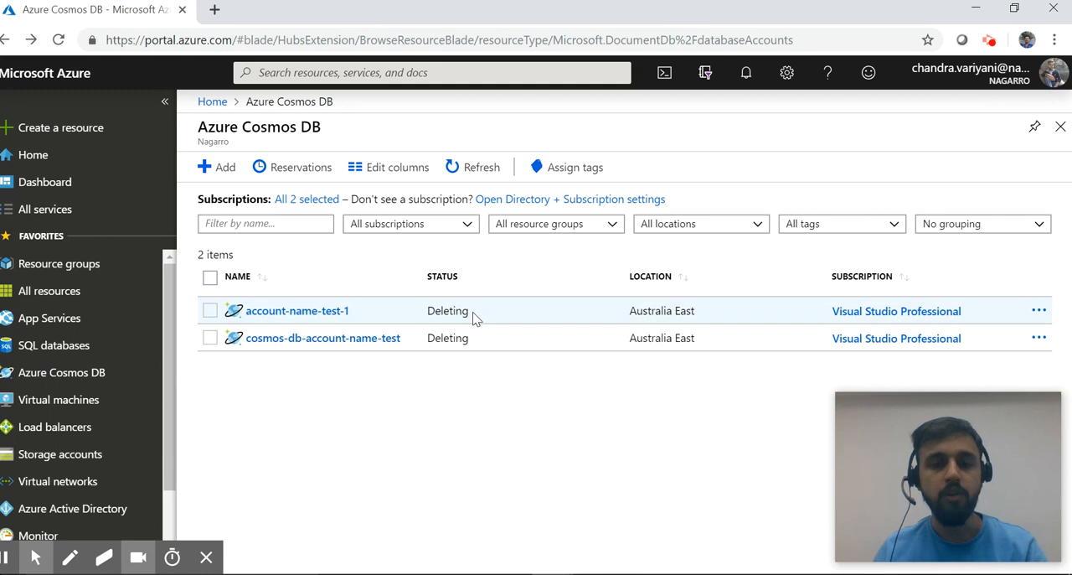
pyautogui.moveTo(449, 315)
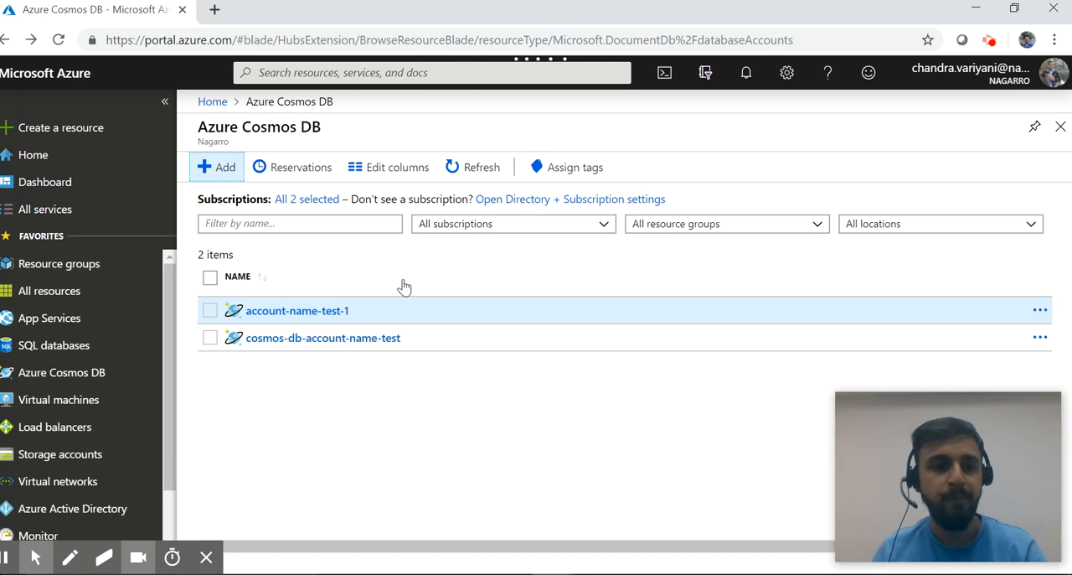
# Configure a new Cosmos DB account cosmos-db-container-test in resource group azure-learning and review it
pyautogui.click(216, 168)
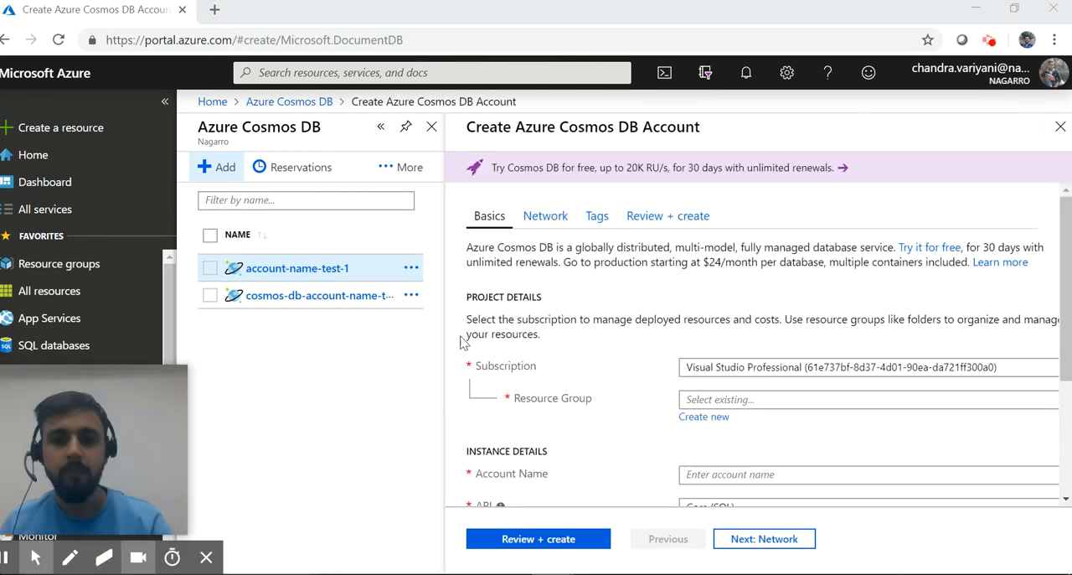
pyautogui.scroll(-3)
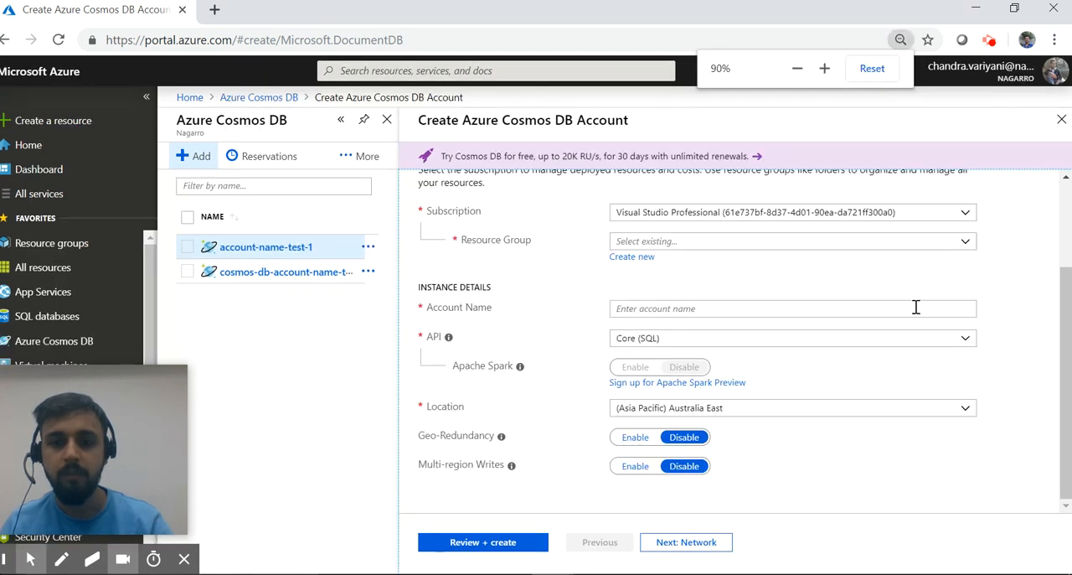
pyautogui.click(791, 241)
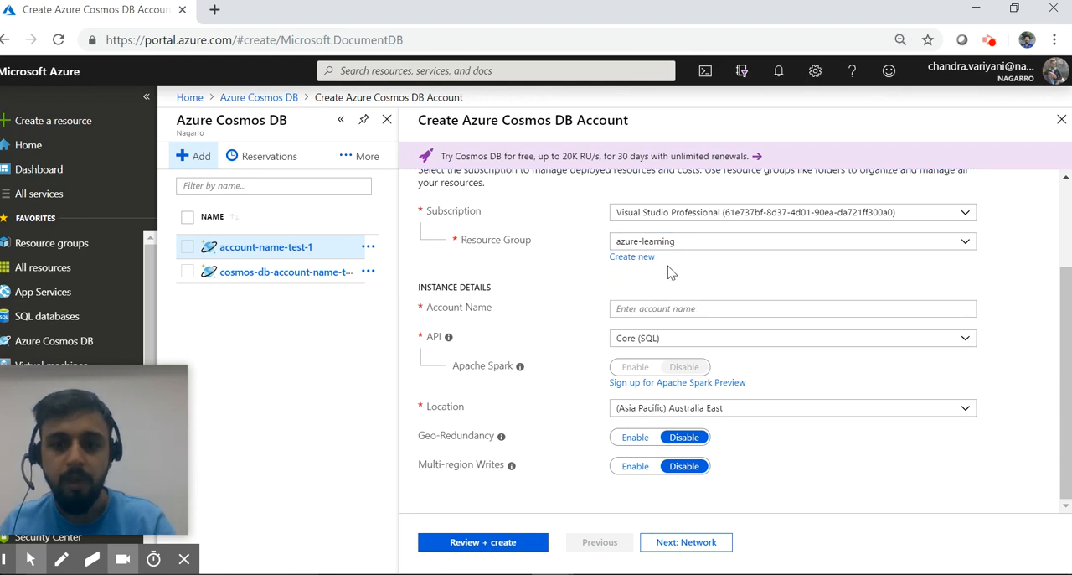
pyautogui.click(791, 308)
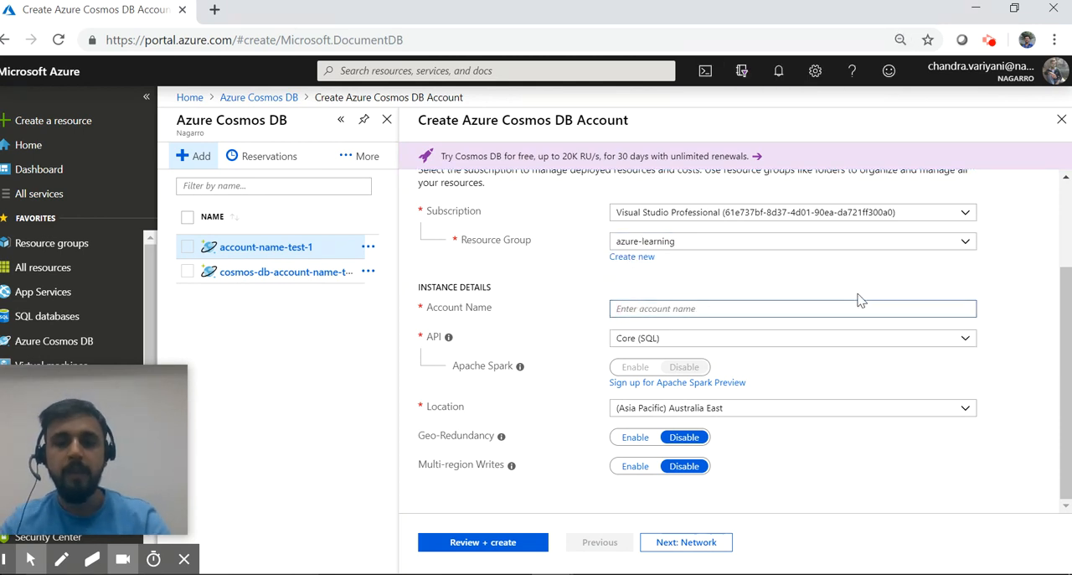
pyautogui.write('comson')
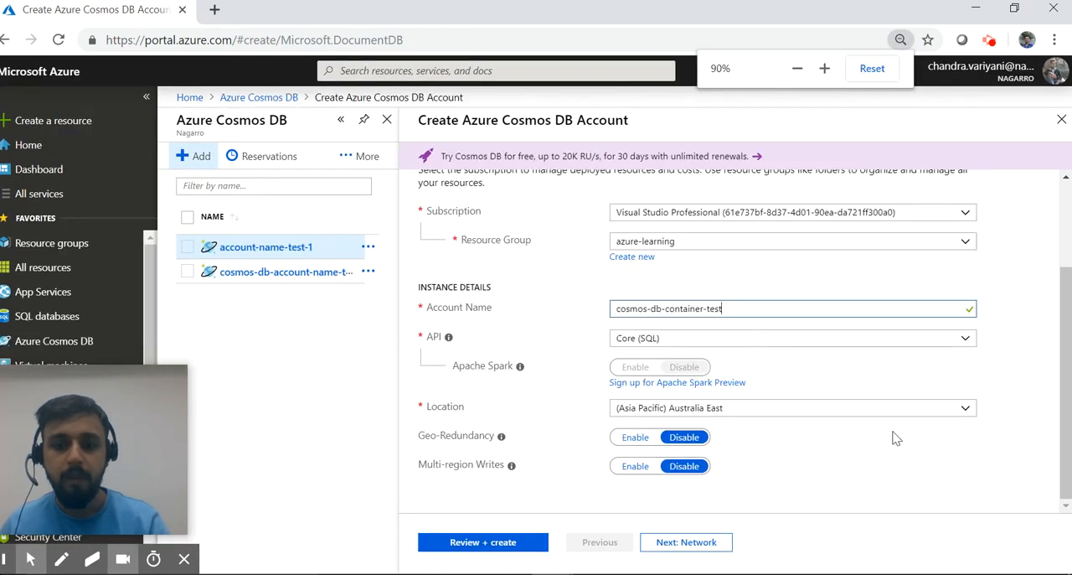
pyautogui.click(483, 541)
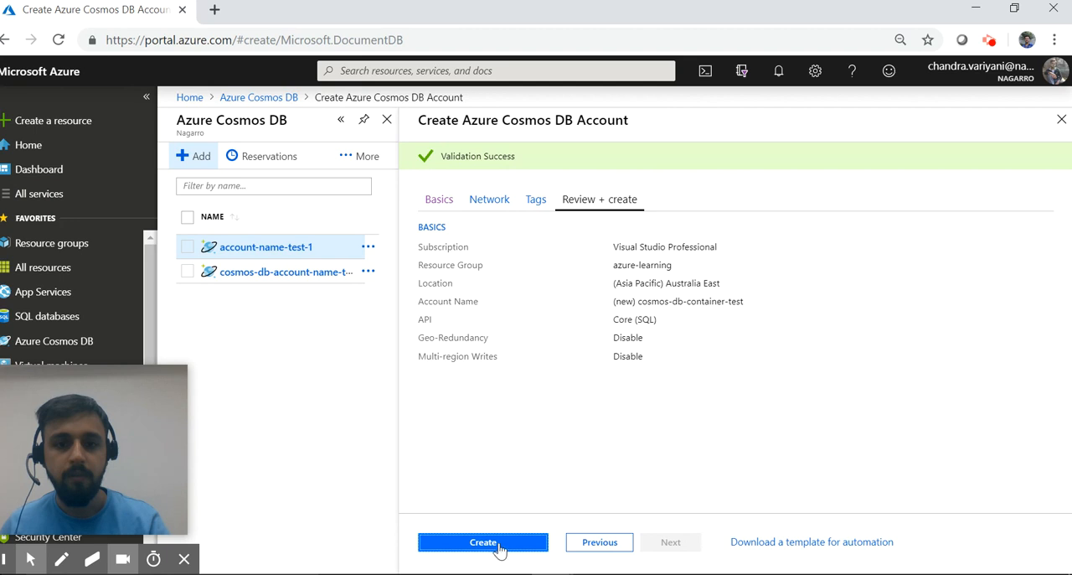
# Submit cosmos-db-container-test for deployment and return to the accounts list showing it Creating
pyautogui.click(482, 541)
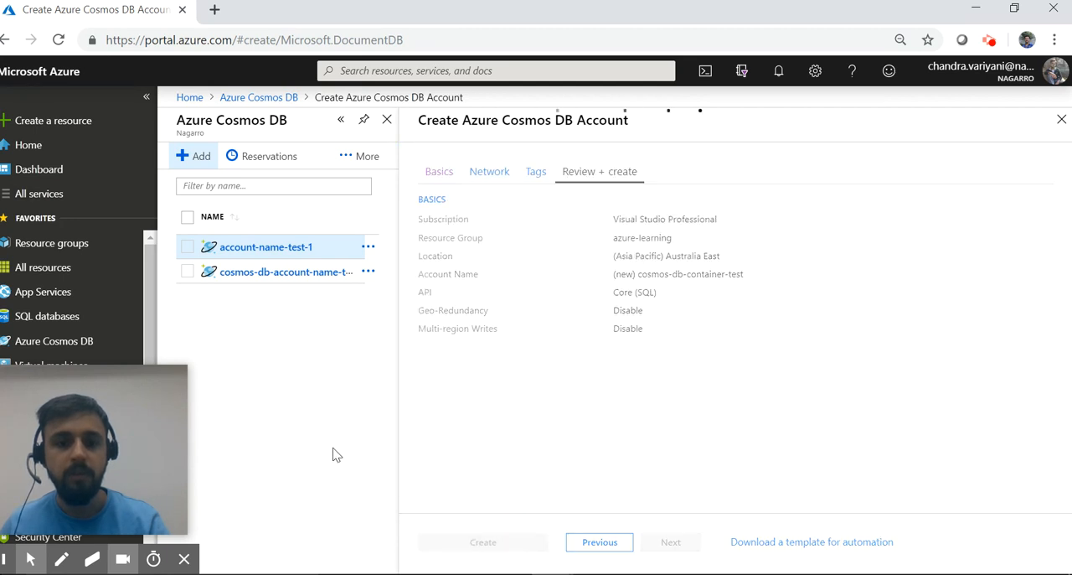
pyautogui.click(483, 541)
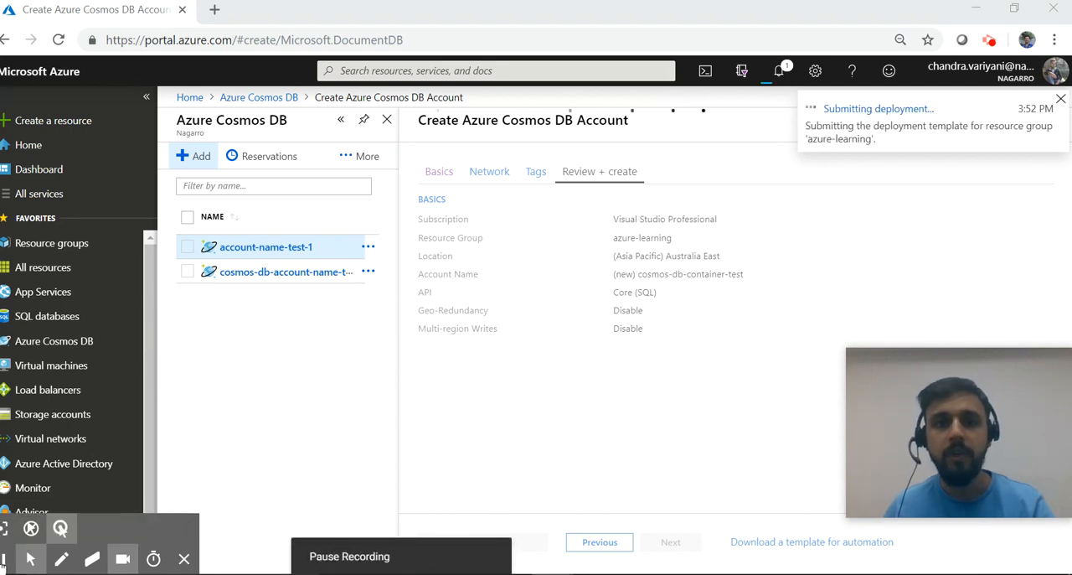
pyautogui.click(670, 541)
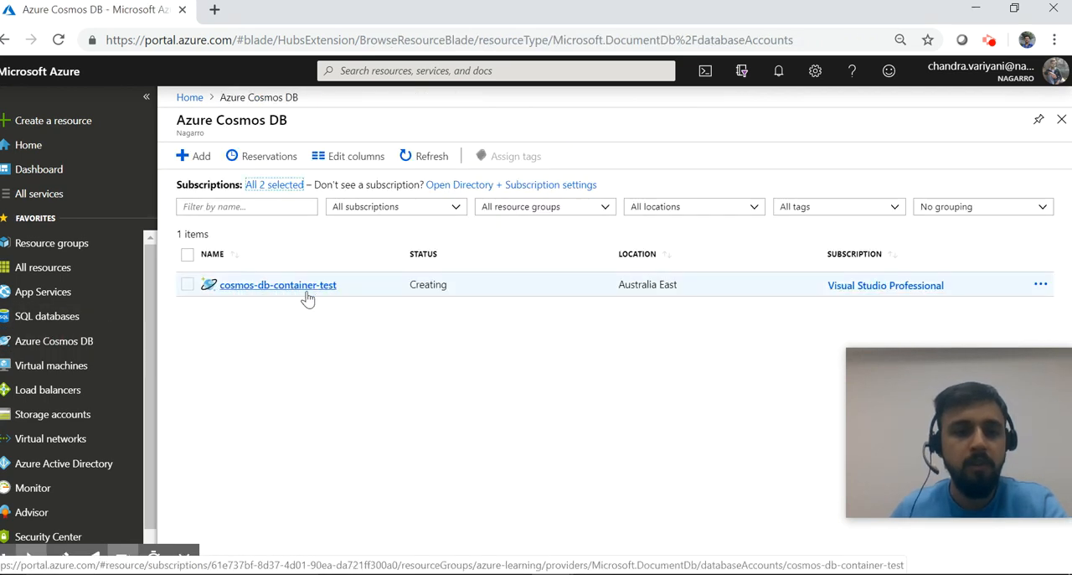
# Reach Data Explorer of cosmos-db-container-test and bring up the Add Container form
pyautogui.click(278, 284)
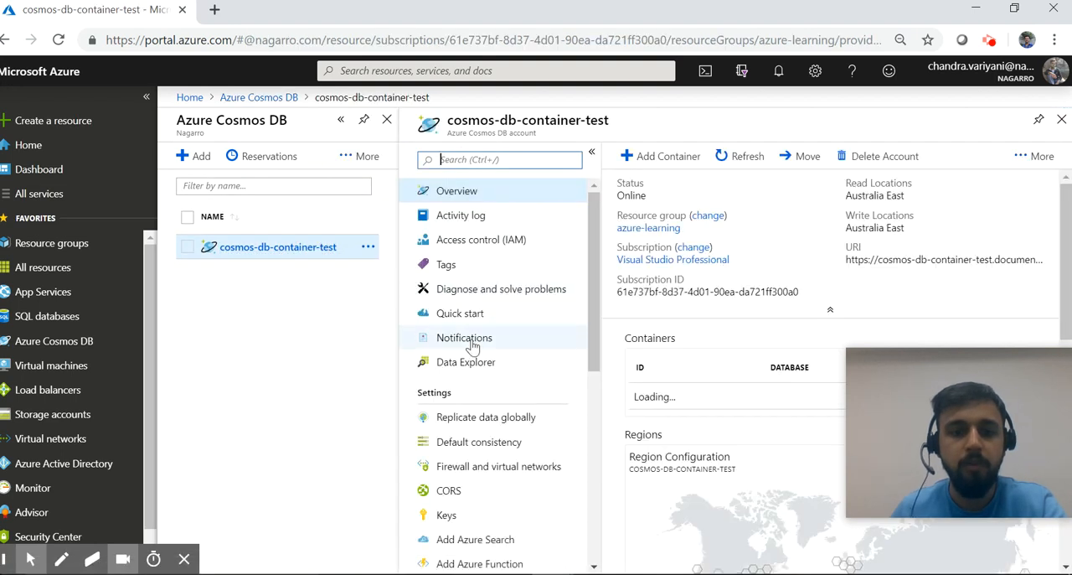
pyautogui.click(466, 362)
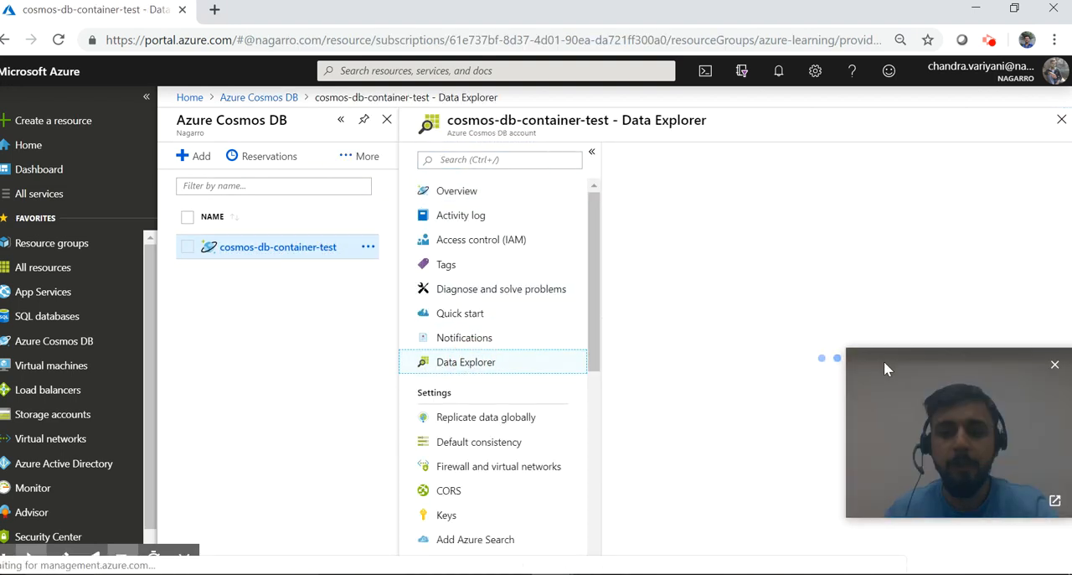
pyautogui.click(466, 362)
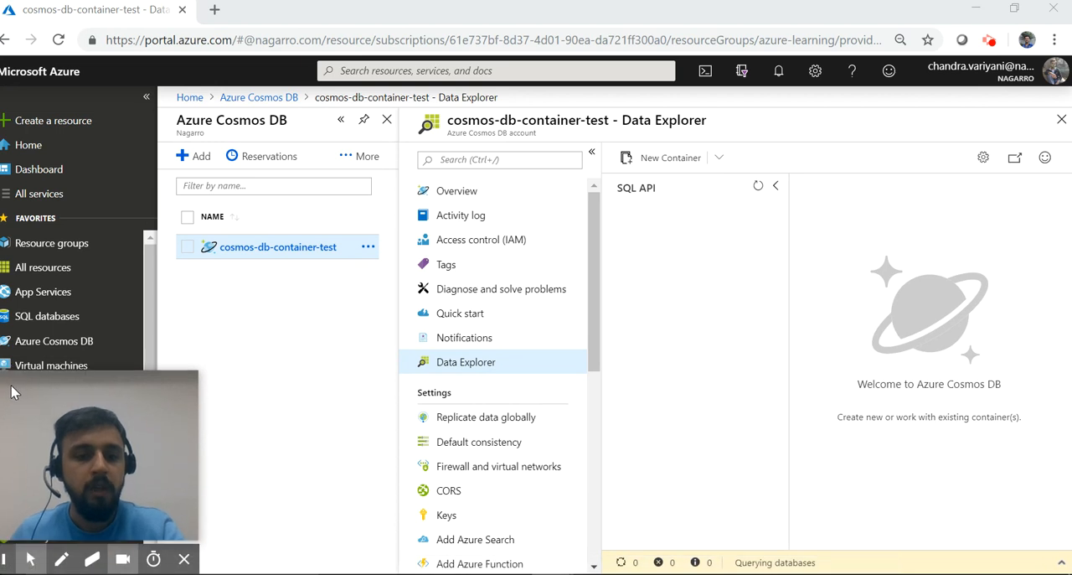
pyautogui.moveTo(710, 296)
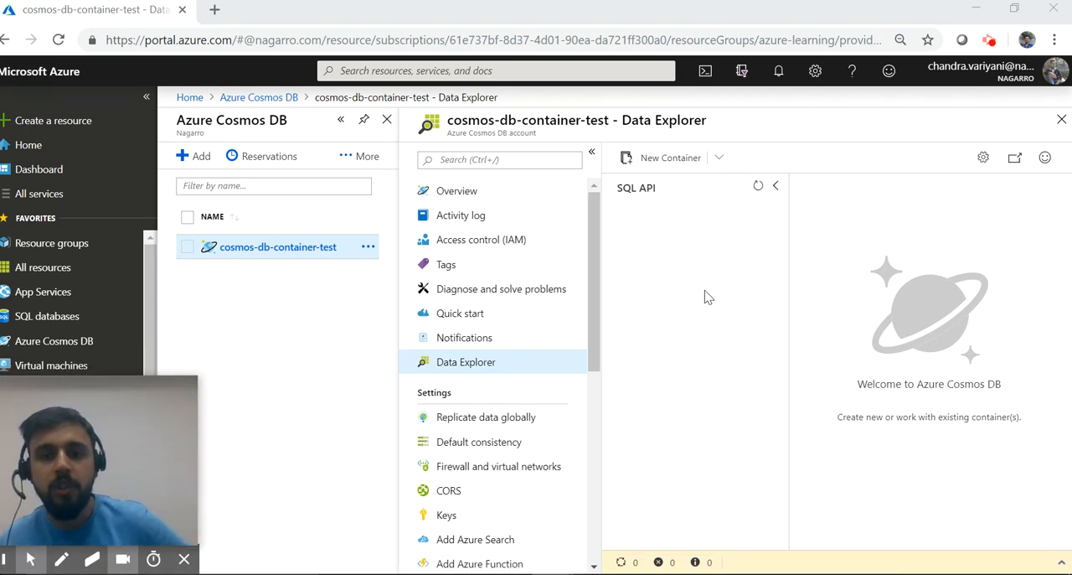
pyautogui.click(670, 157)
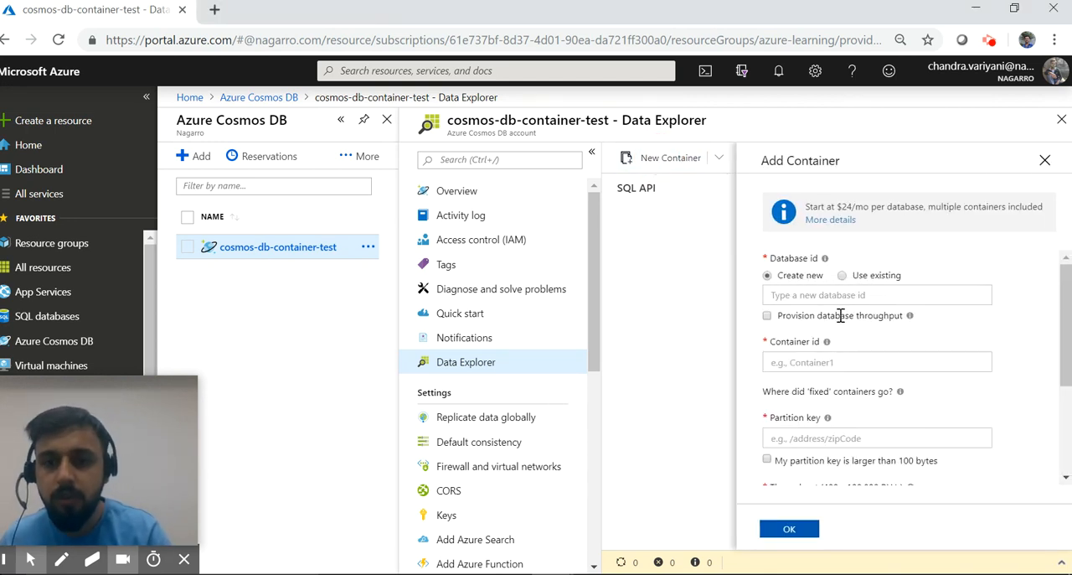
# Create container emp-coll in database cosmos-db-test with partition key /zipCode and 400 RU/s
pyautogui.click(878, 293)
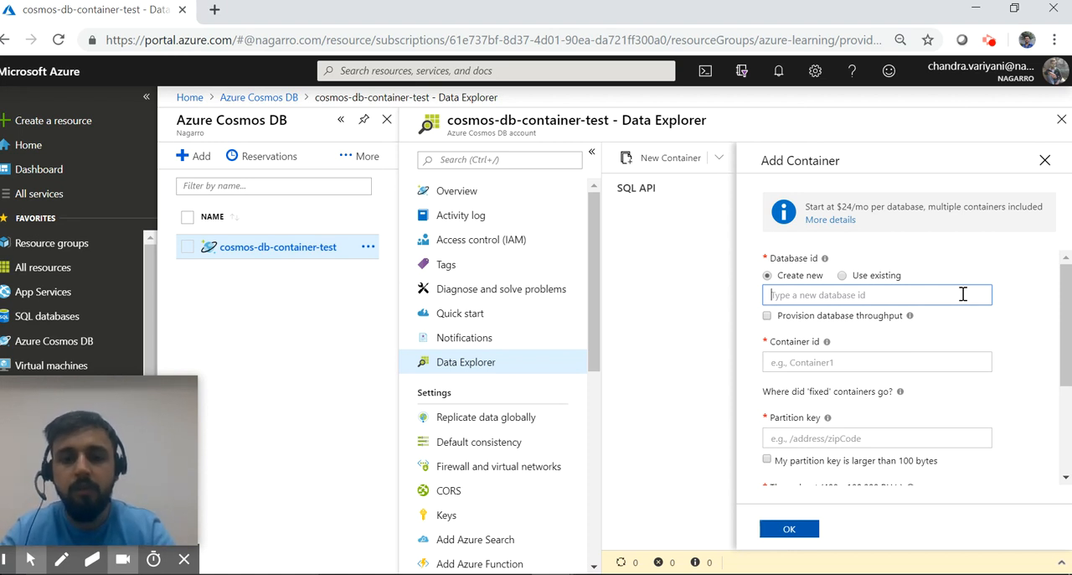
pyautogui.write('cosmos-d')
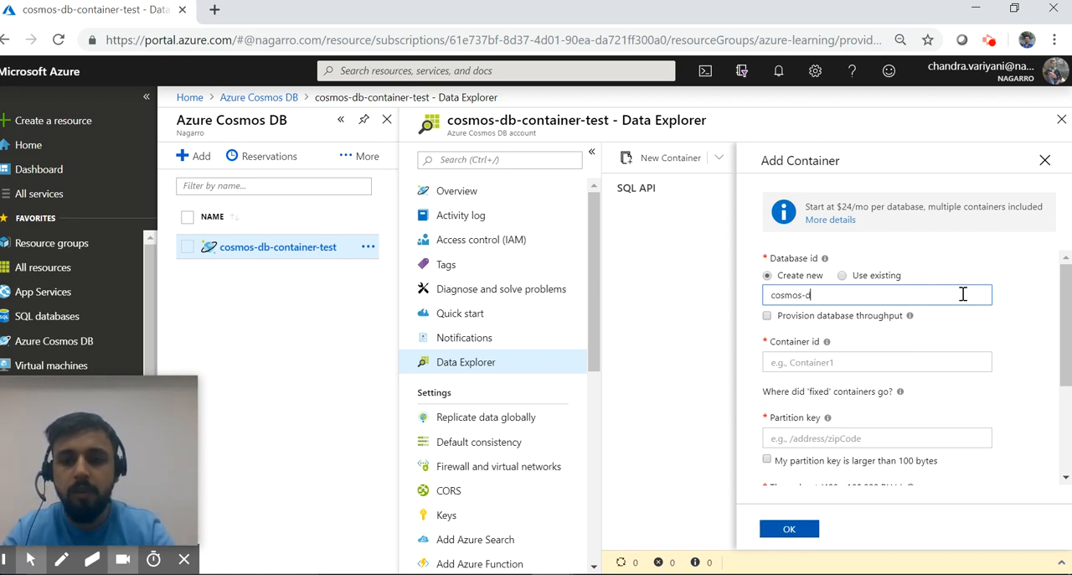
pyautogui.click(876, 362)
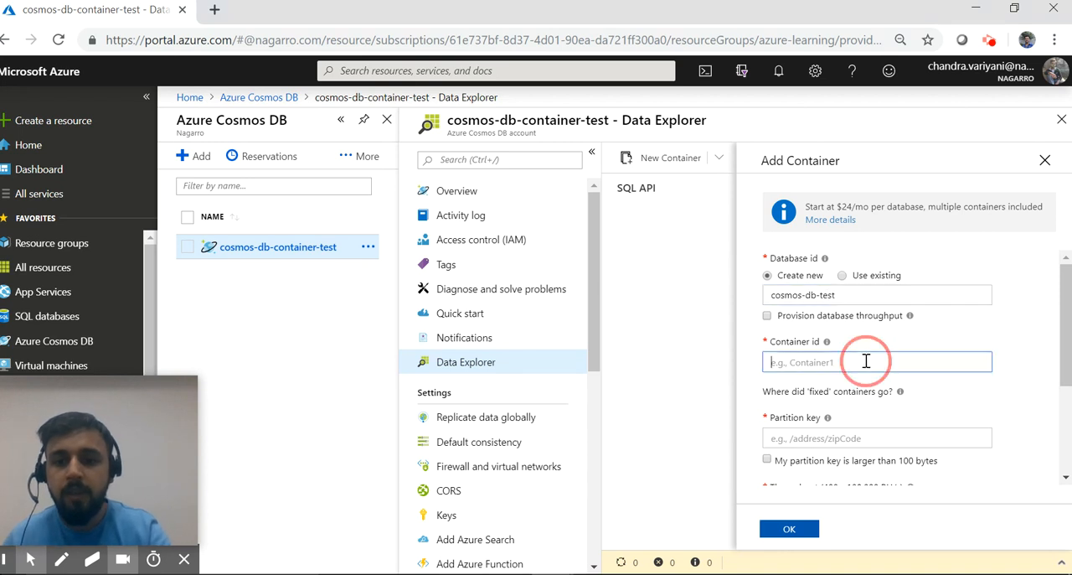
pyautogui.write('emplo')
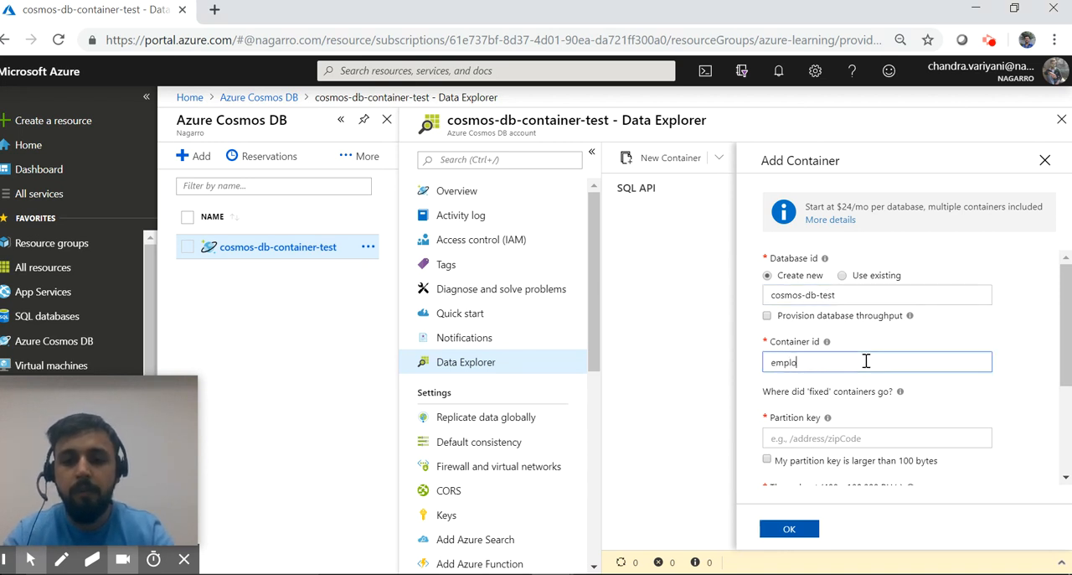
pyautogui.press('Backspace')
pyautogui.write('-coll')
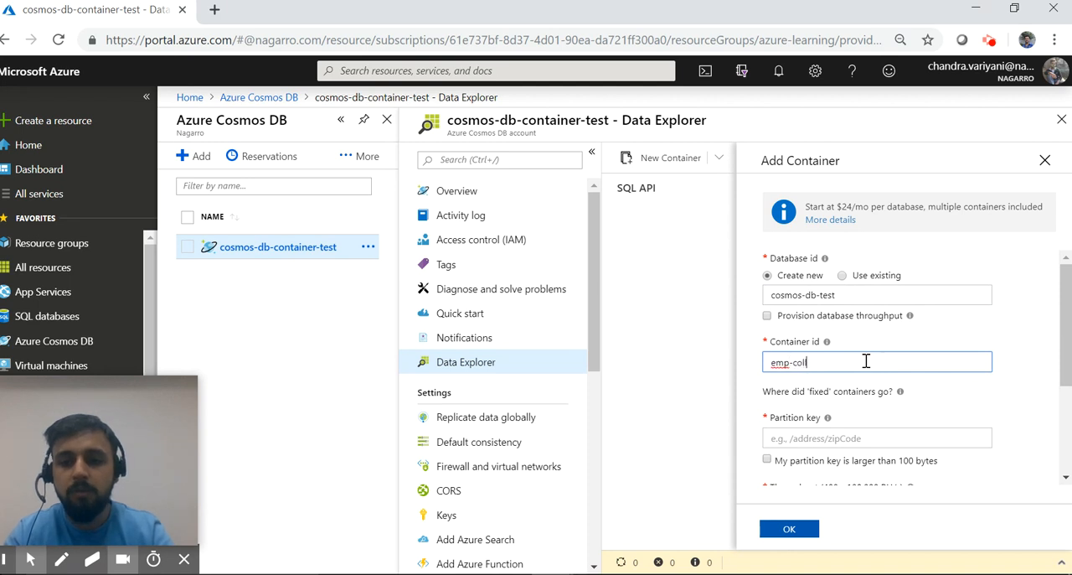
pyautogui.scroll(-3)
pyautogui.write('/zipCo')
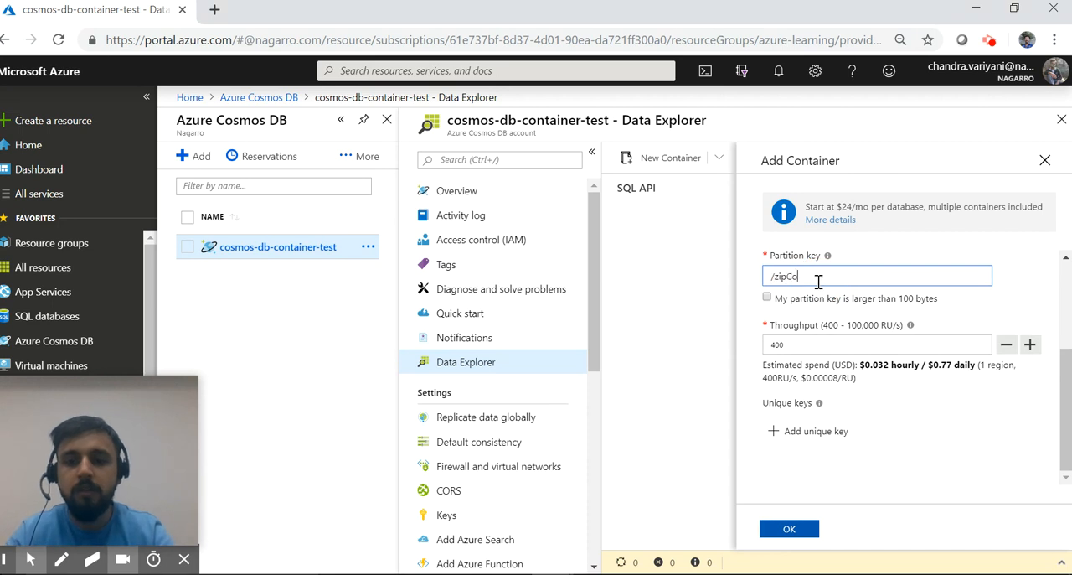
pyautogui.write('de')
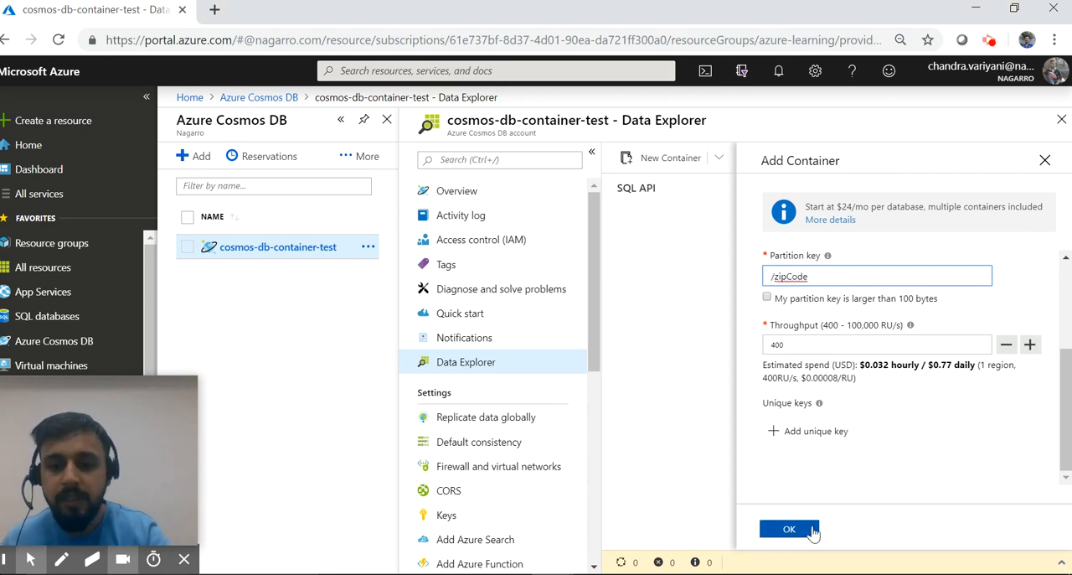
pyautogui.click(787, 530)
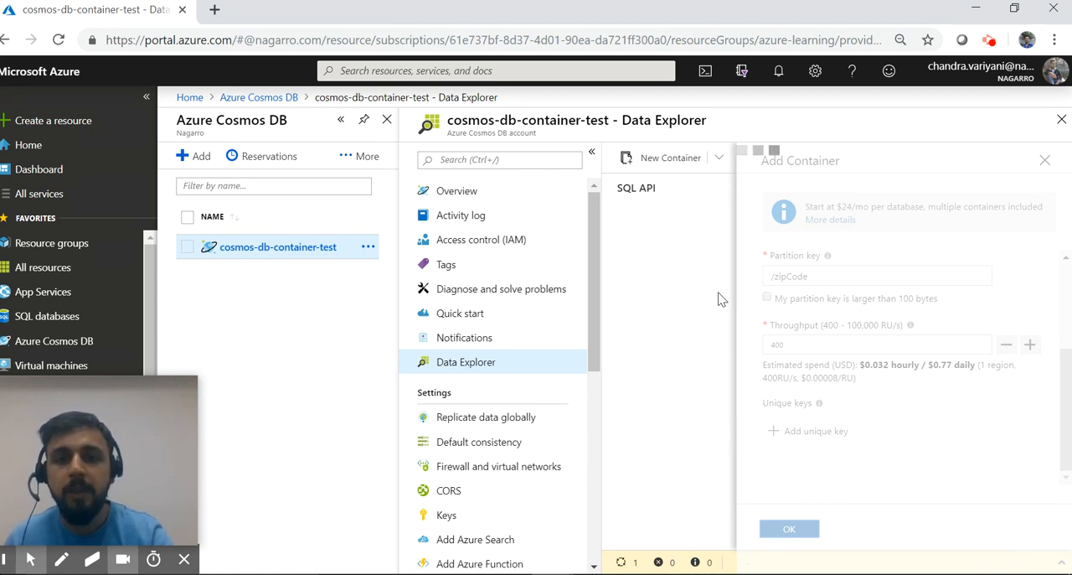
# List the items of emp-collection and start drafting a new blank document
pyautogui.click(787, 529)
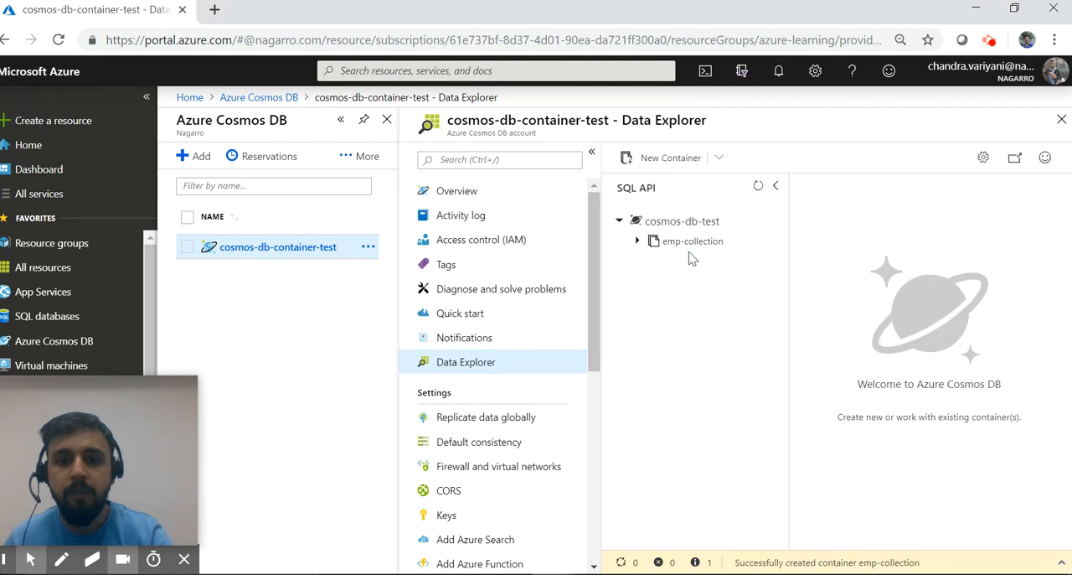
pyautogui.moveTo(680, 221)
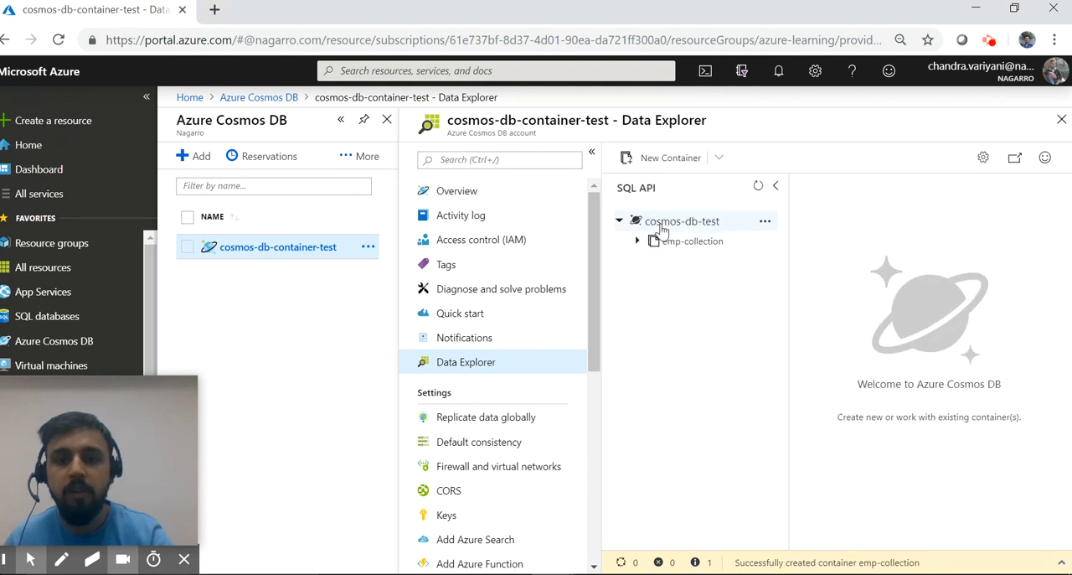
pyautogui.click(637, 241)
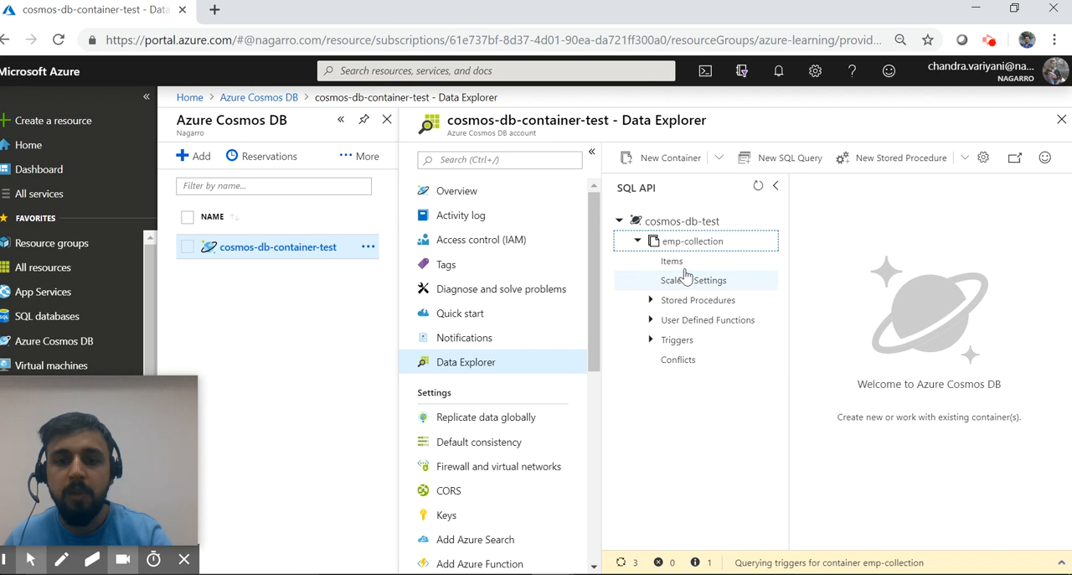
pyautogui.click(672, 261)
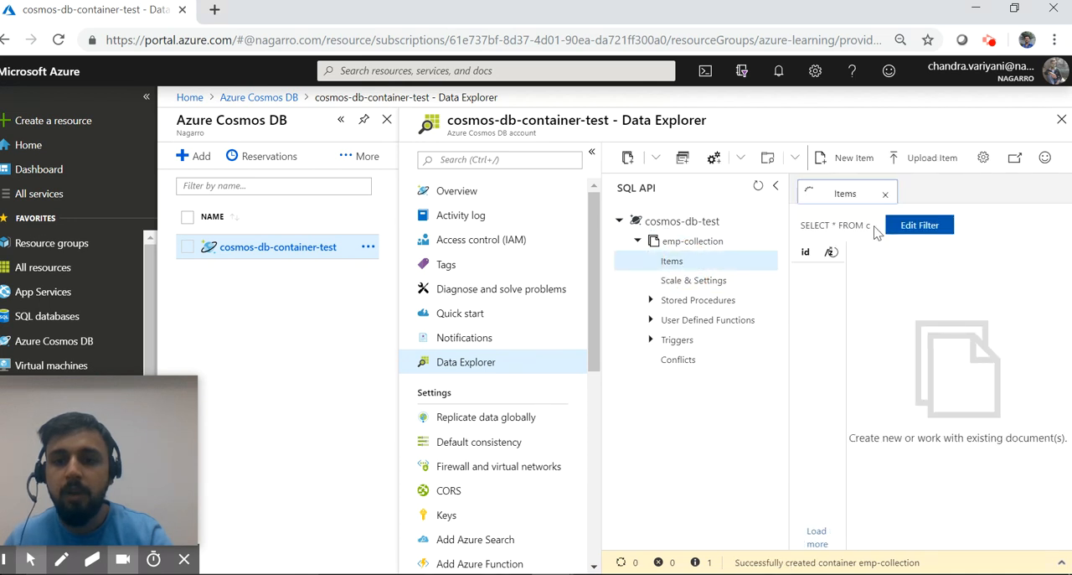
pyautogui.click(845, 158)
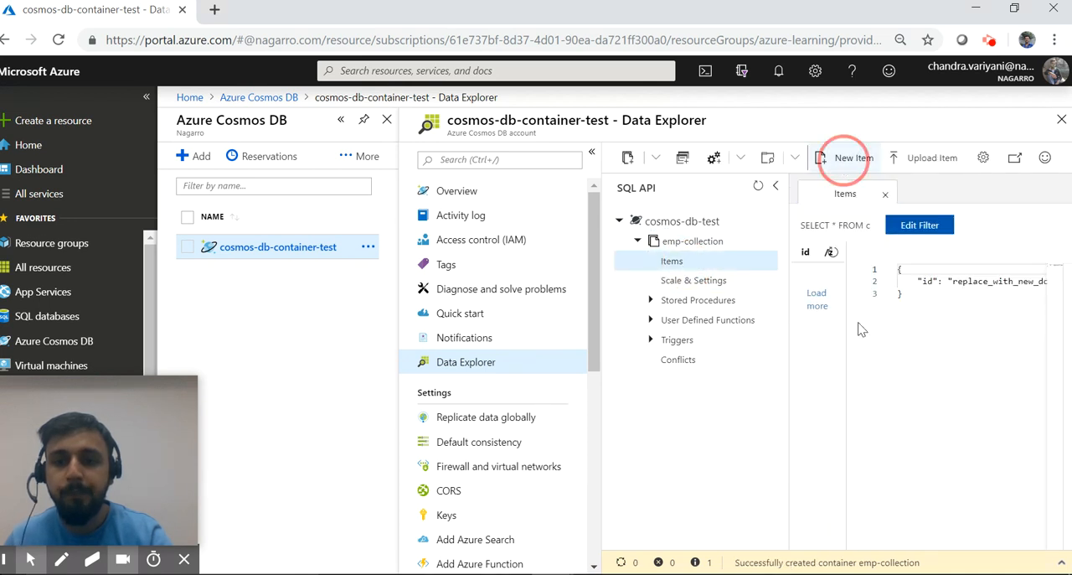
pyautogui.click(848, 157)
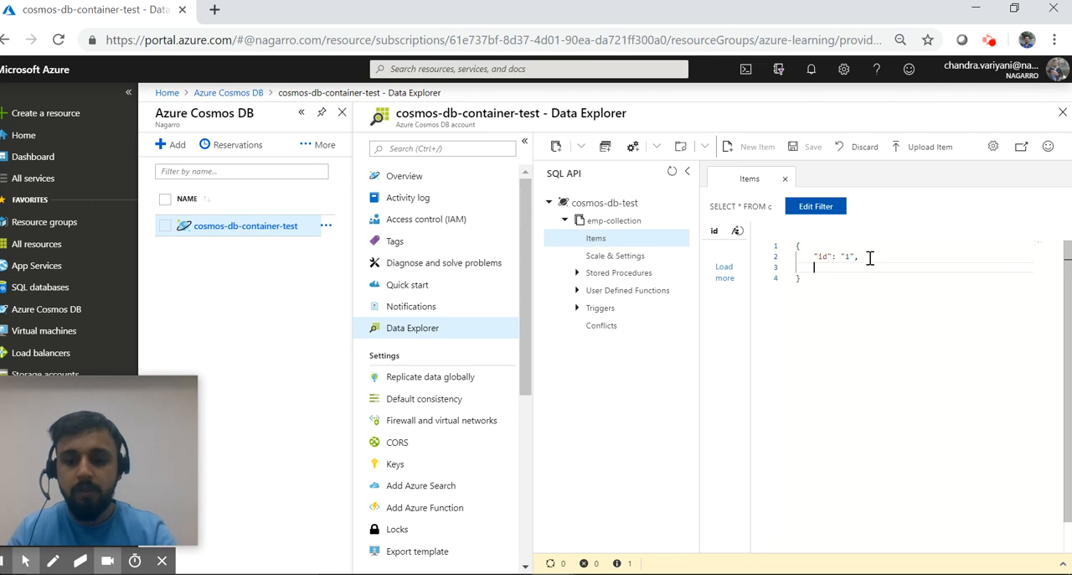
# Save a first document with id, name and city fields in emp-collection
pyautogui.write('"name" : "X')
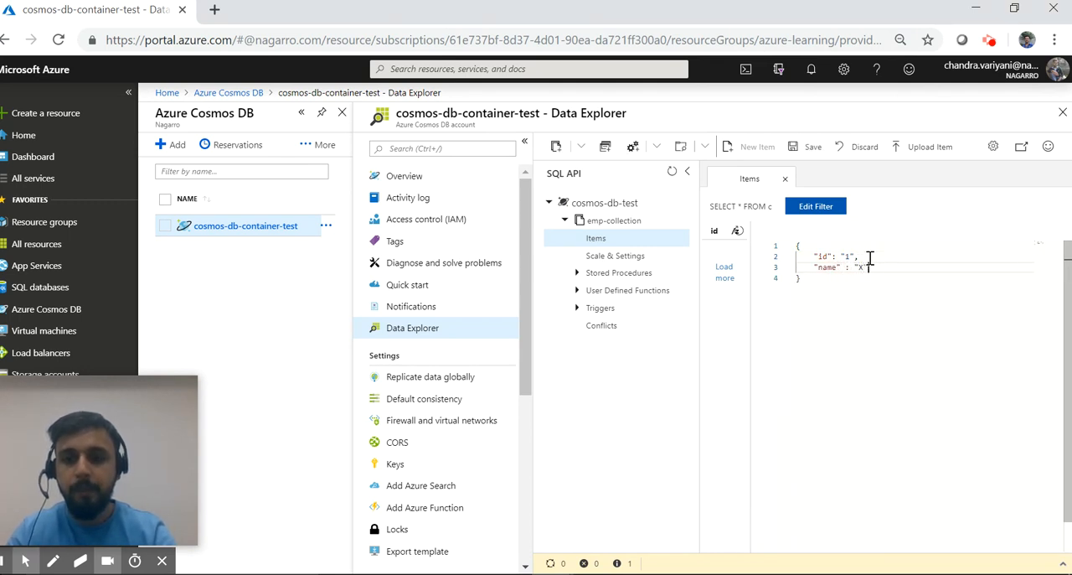
pyautogui.press('enter')
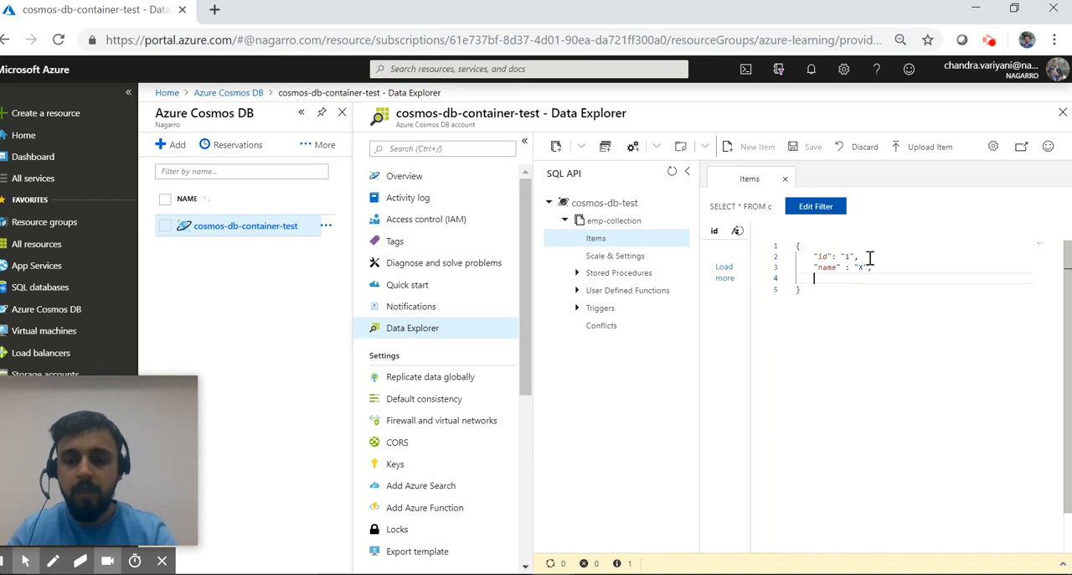
pyautogui.write('"city" : "')
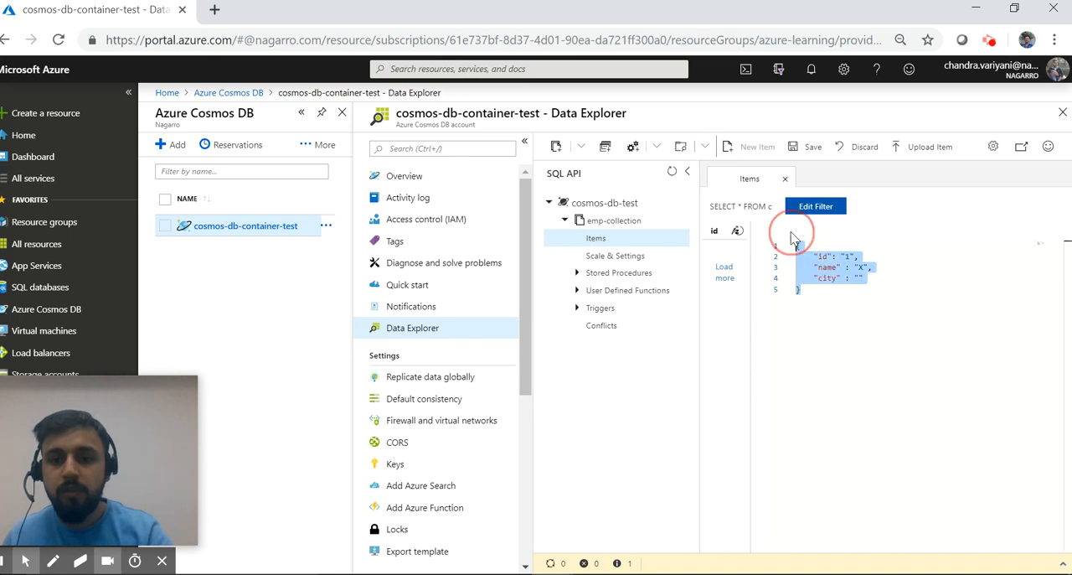
pyautogui.click(804, 148)
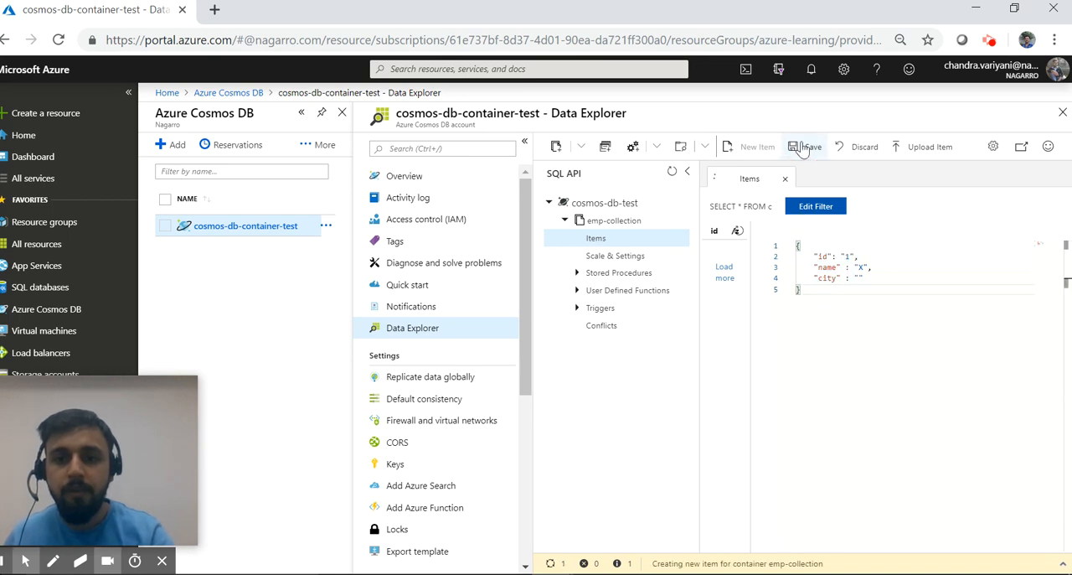
pyautogui.click(811, 145)
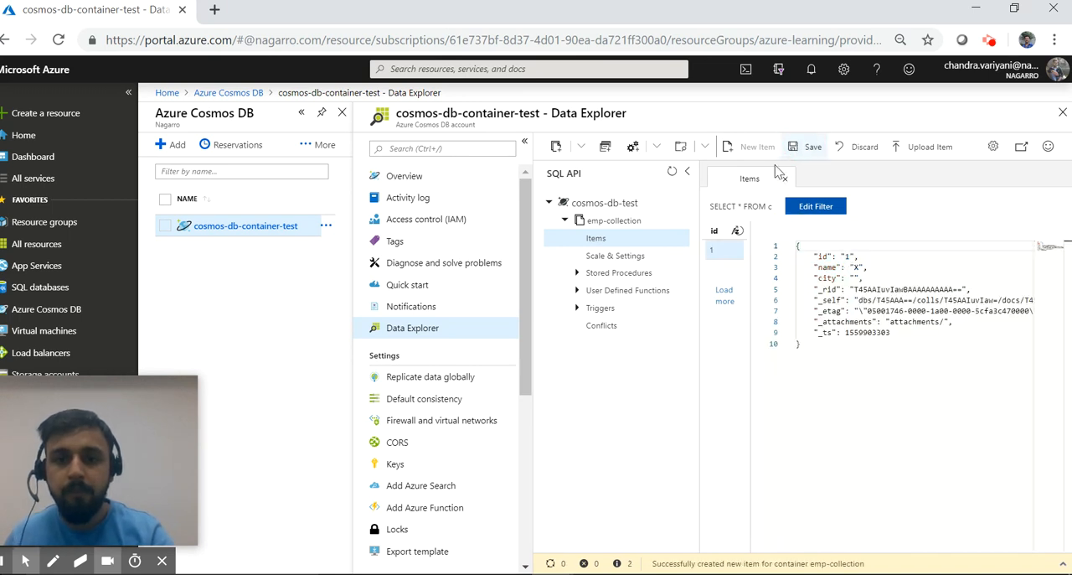
# Save a second document the same way, then begin a third one
pyautogui.click(758, 146)
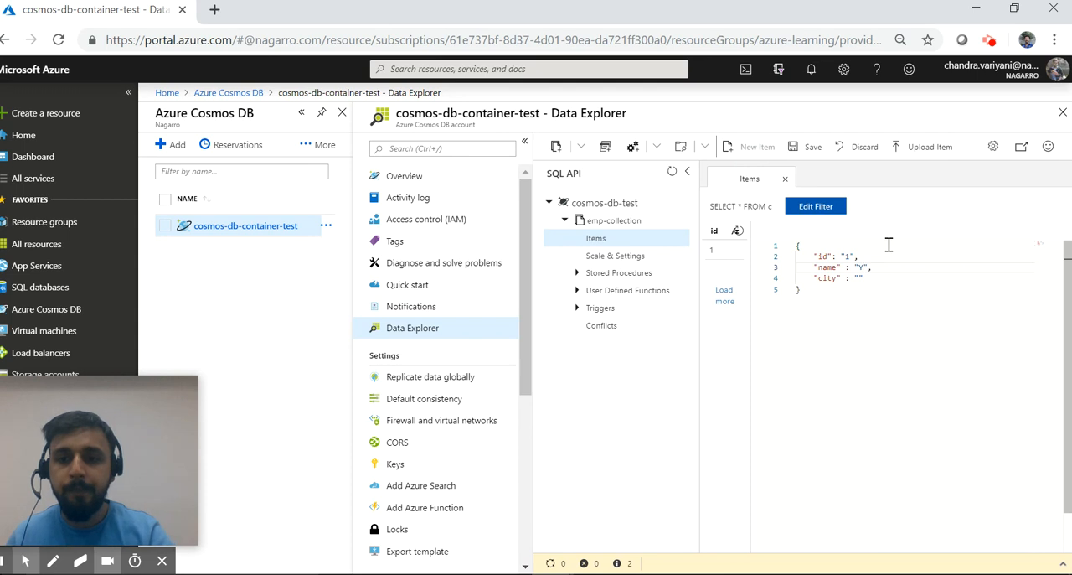
pyautogui.click(848, 255)
pyautogui.write('2')
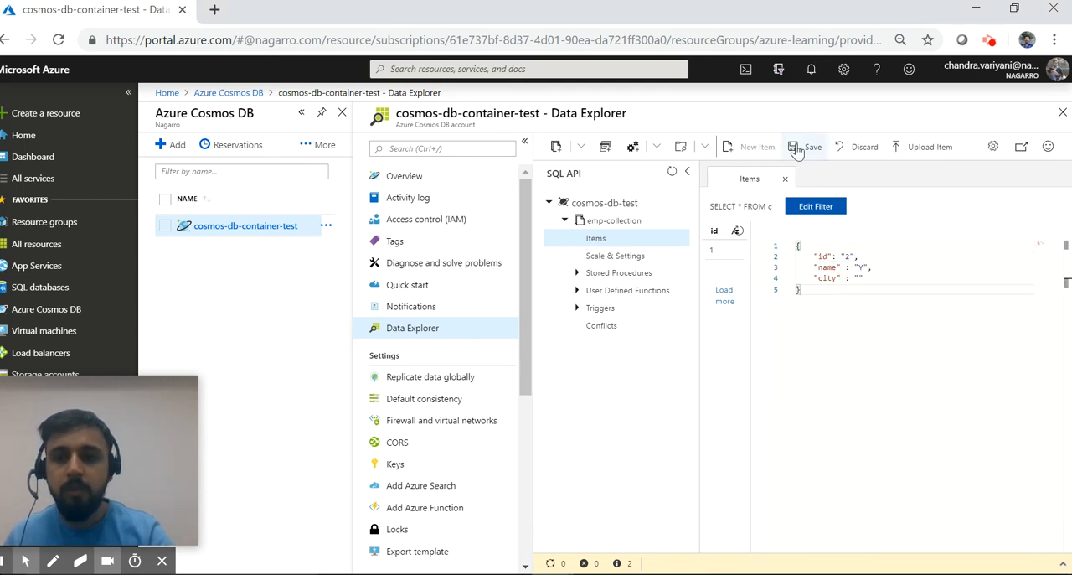
pyautogui.click(808, 147)
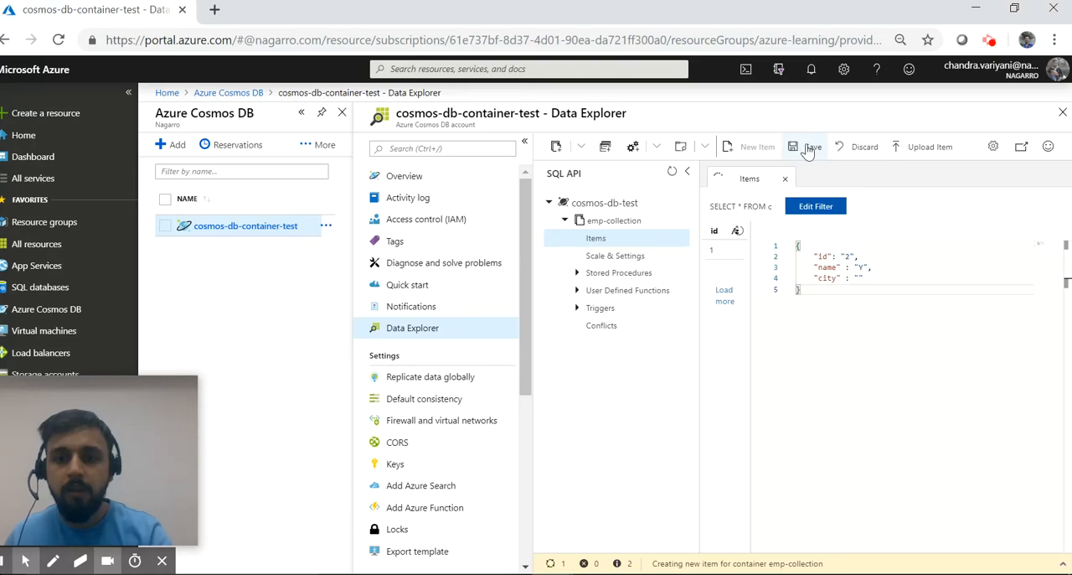
pyautogui.click(806, 147)
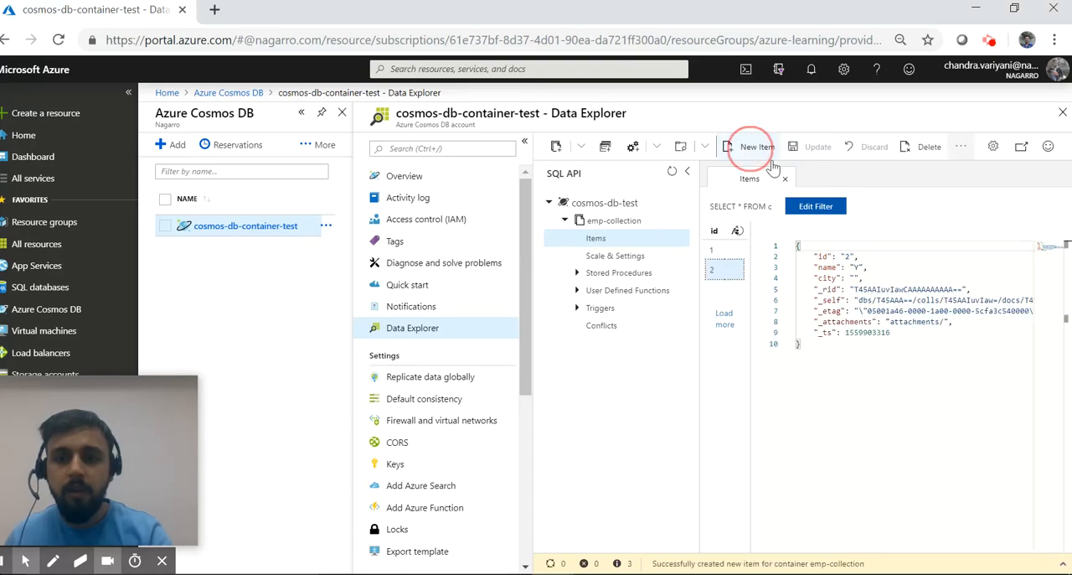
pyautogui.click(758, 148)
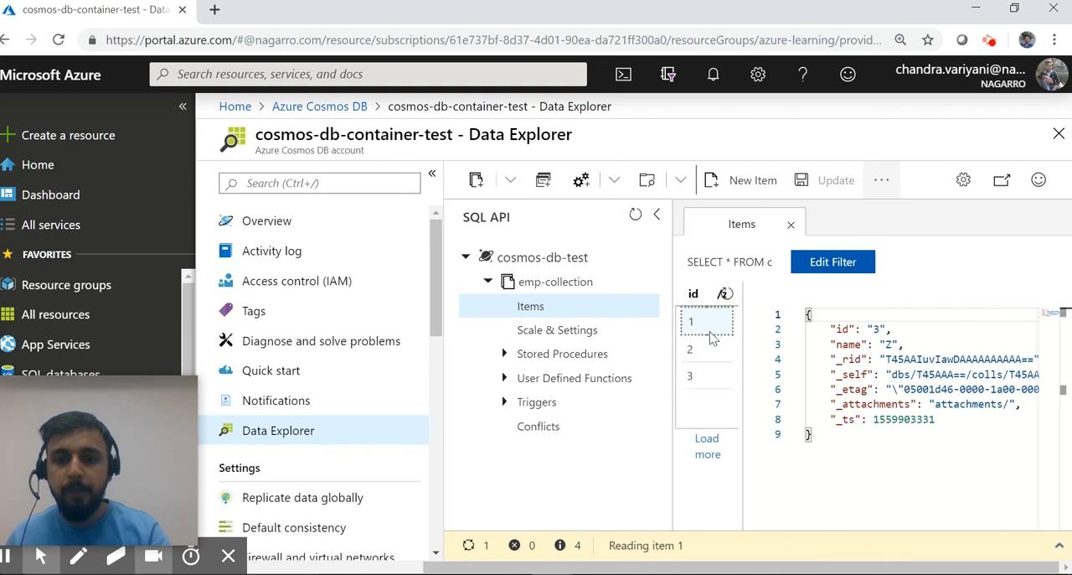
pyautogui.click(690, 347)
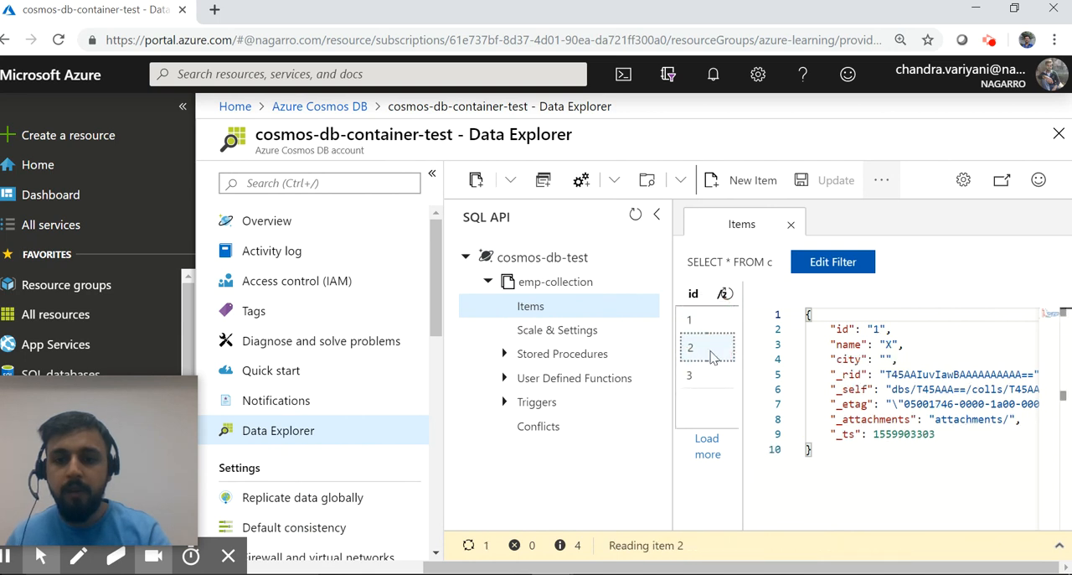
pyautogui.click(691, 376)
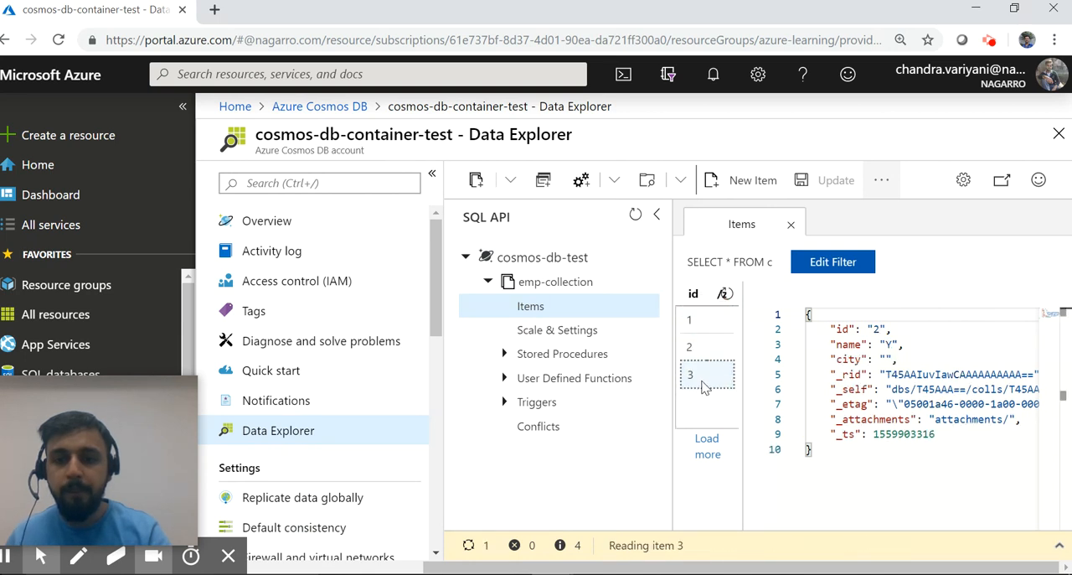
pyautogui.click(707, 321)
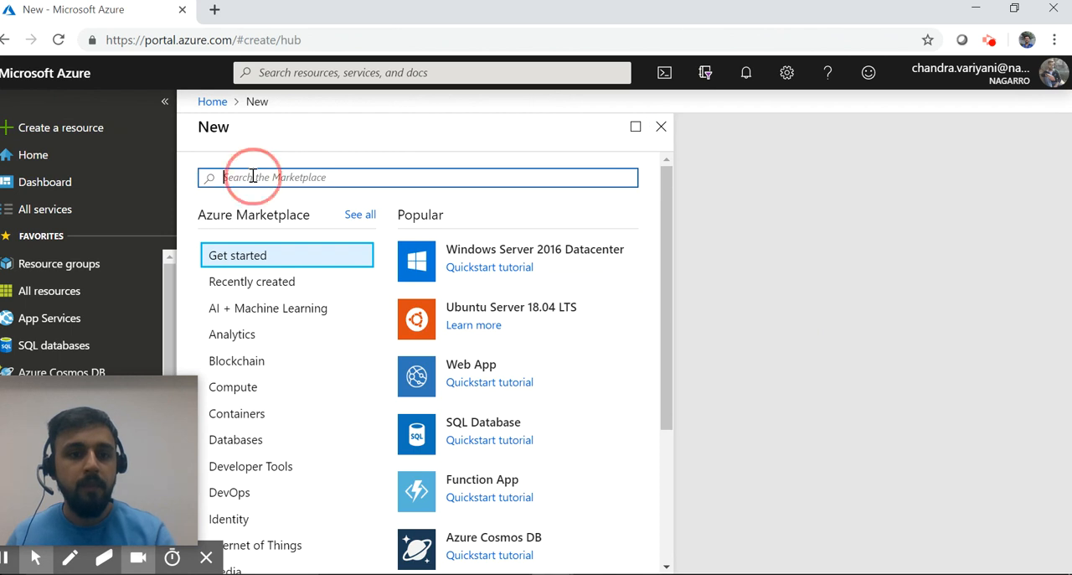
# Fill the Function App form with name function-app-test-1, Windows, Consumption Plan, Central US and .NET
pyautogui.write('functions')
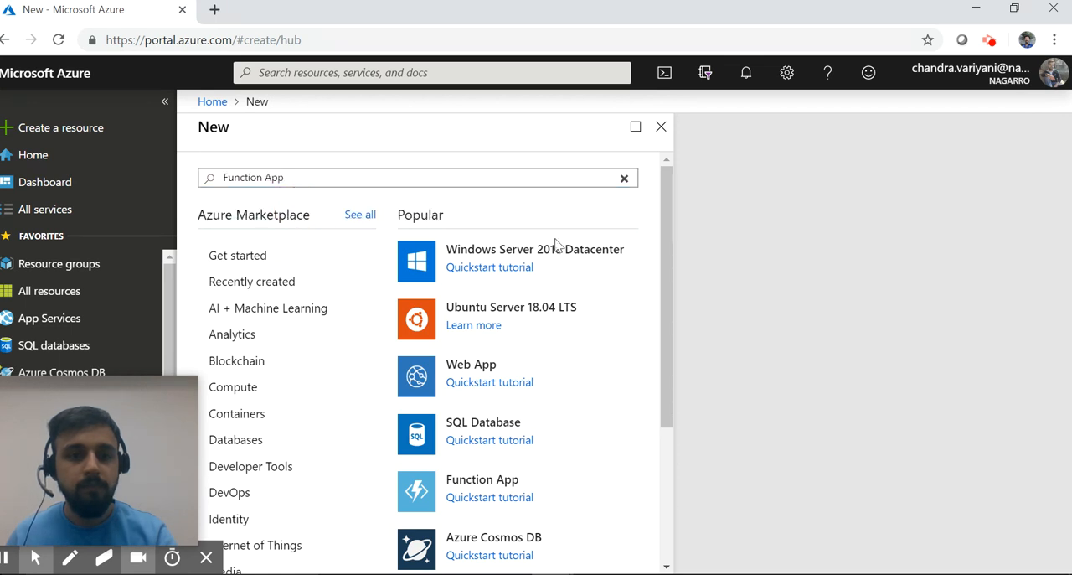
pyautogui.click(483, 488)
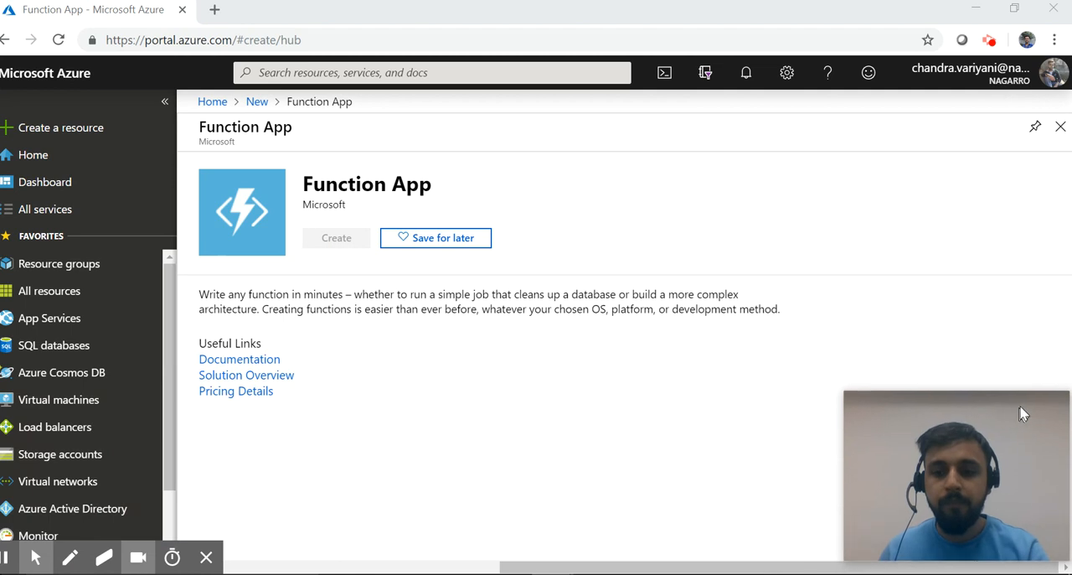
pyautogui.click(335, 238)
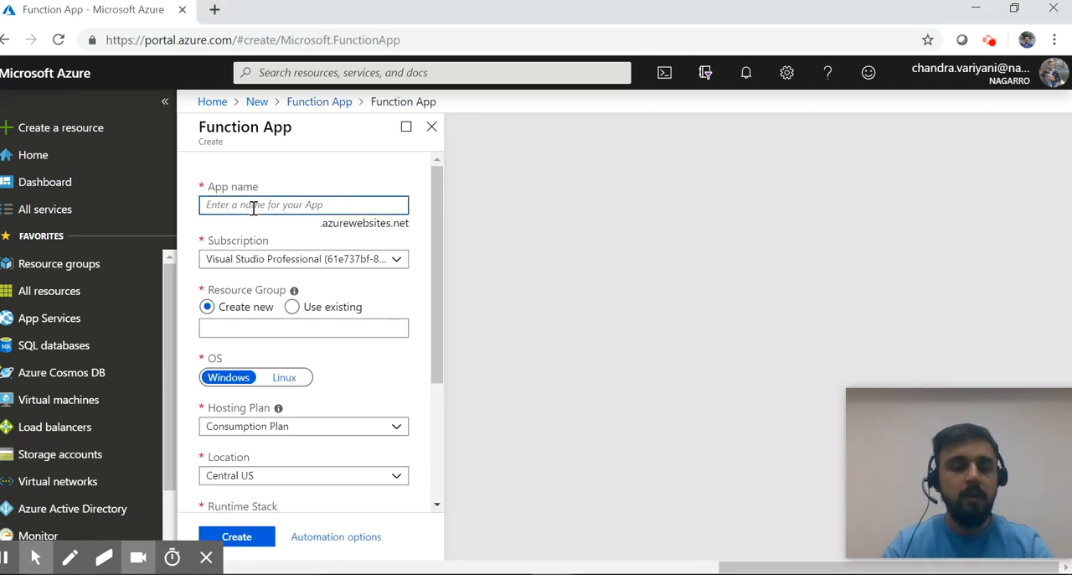
pyautogui.write('functio')
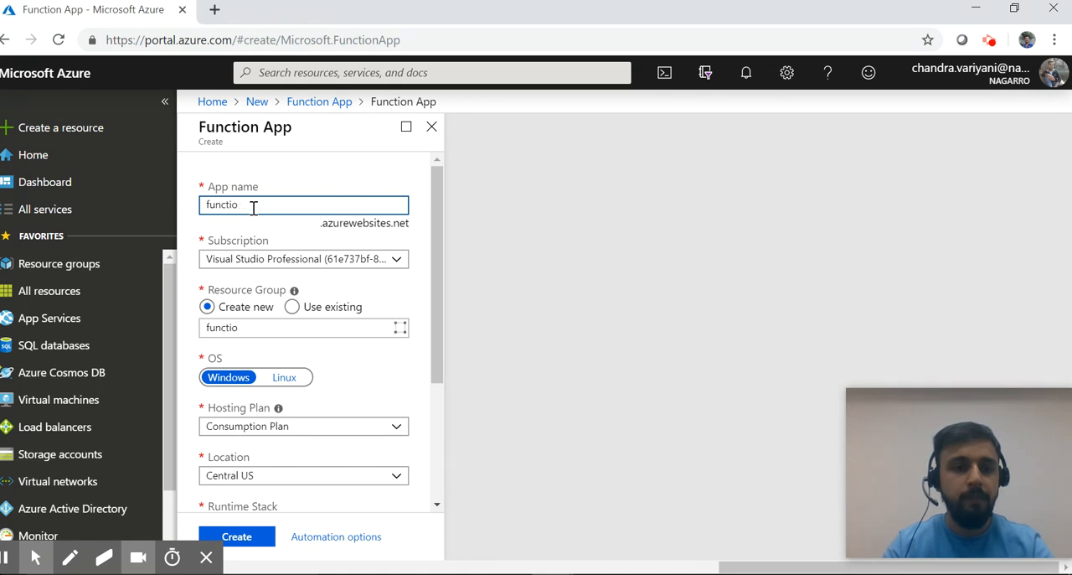
pyautogui.write('n-app-test-1')
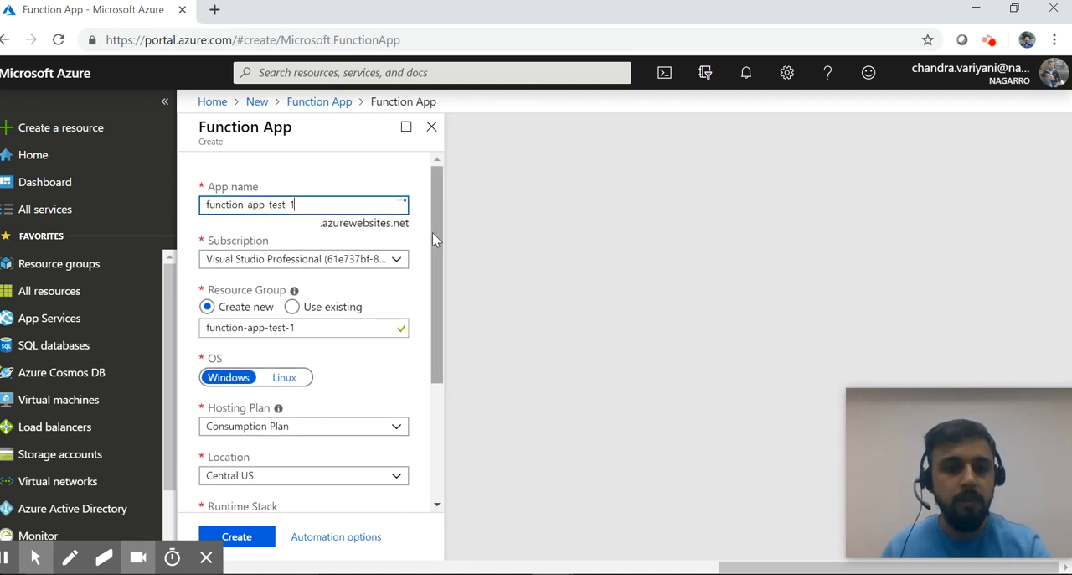
pyautogui.scroll(-3)
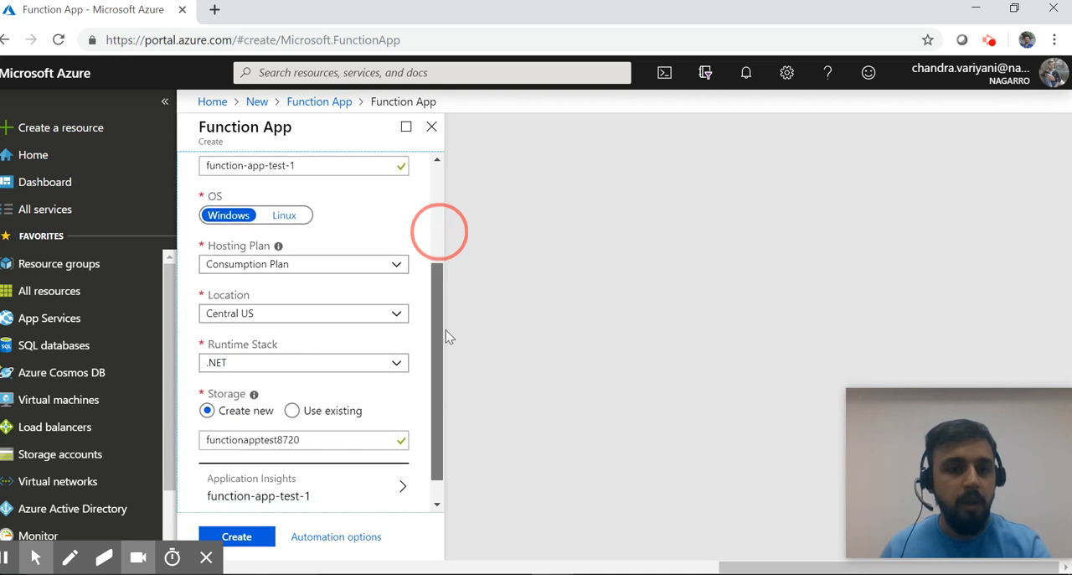
pyautogui.scroll(-3)
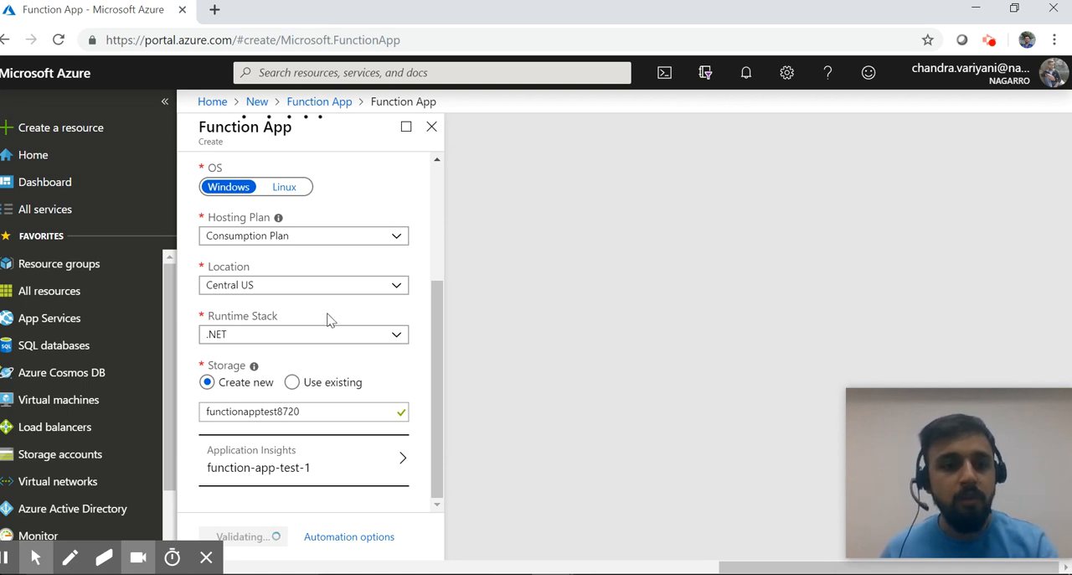
pyautogui.moveTo(410, 220)
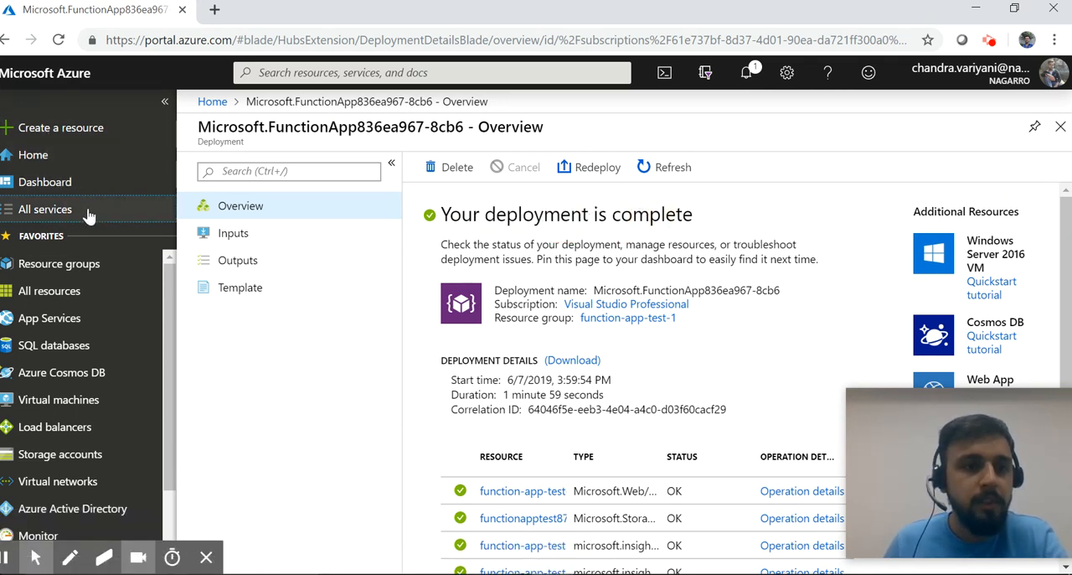
# Find function-app-test-1 through the All services search and open it
pyautogui.click(43, 208)
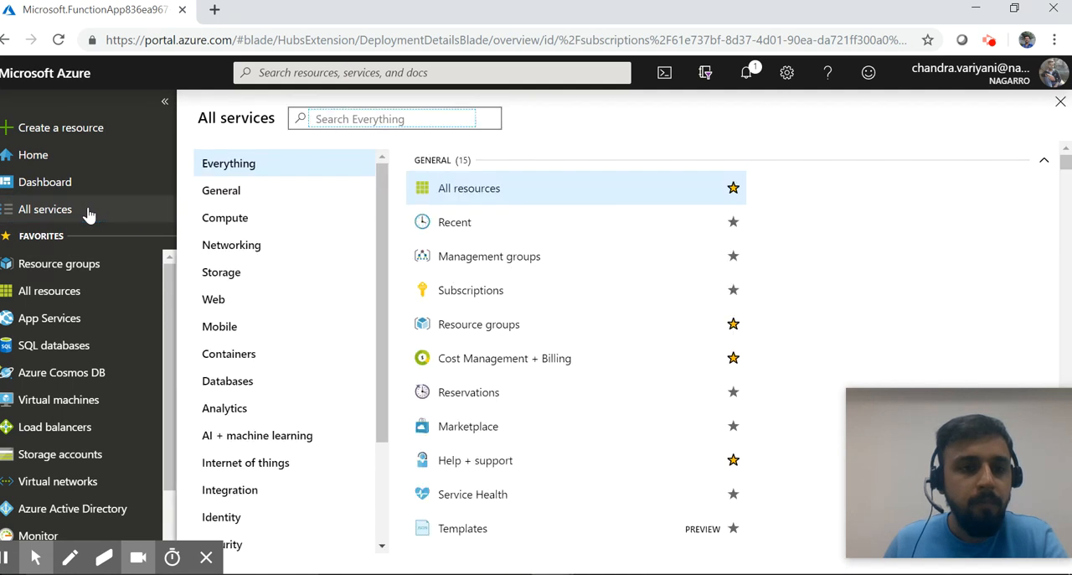
pyautogui.click(394, 118)
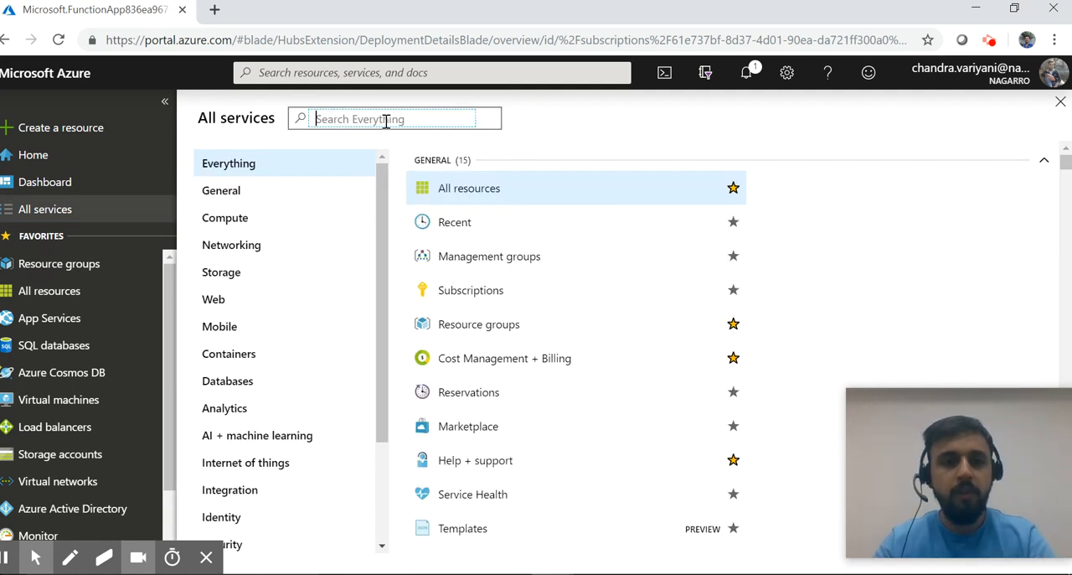
pyautogui.write('fud')
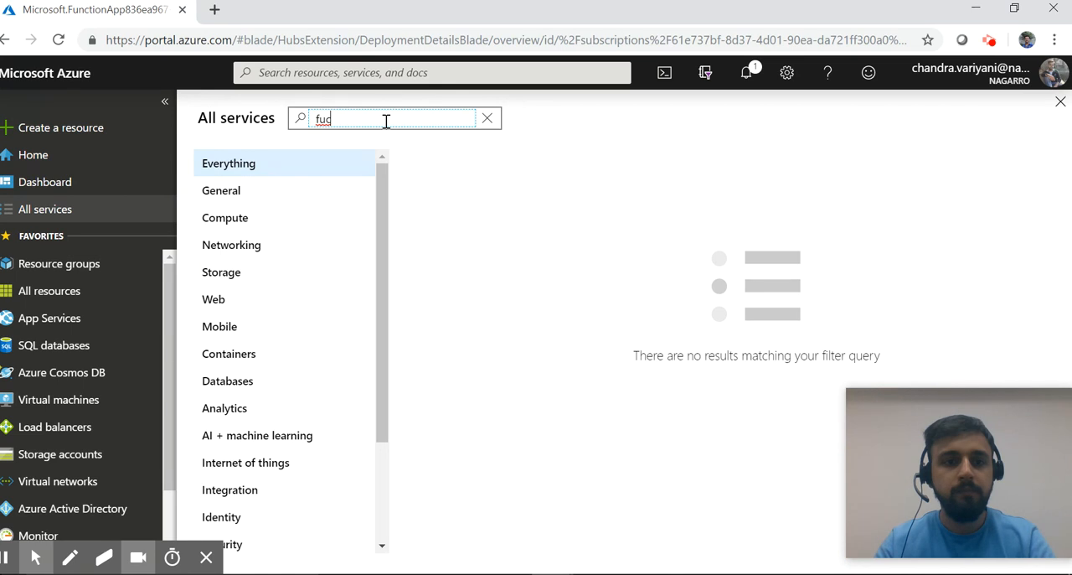
pyautogui.write('fuctionapp')
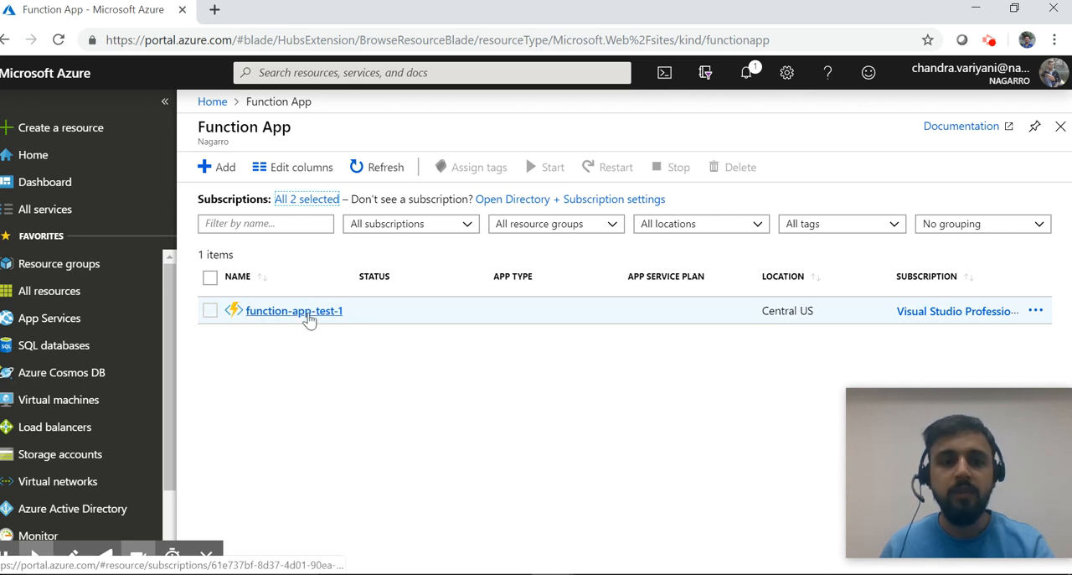
pyautogui.click(295, 310)
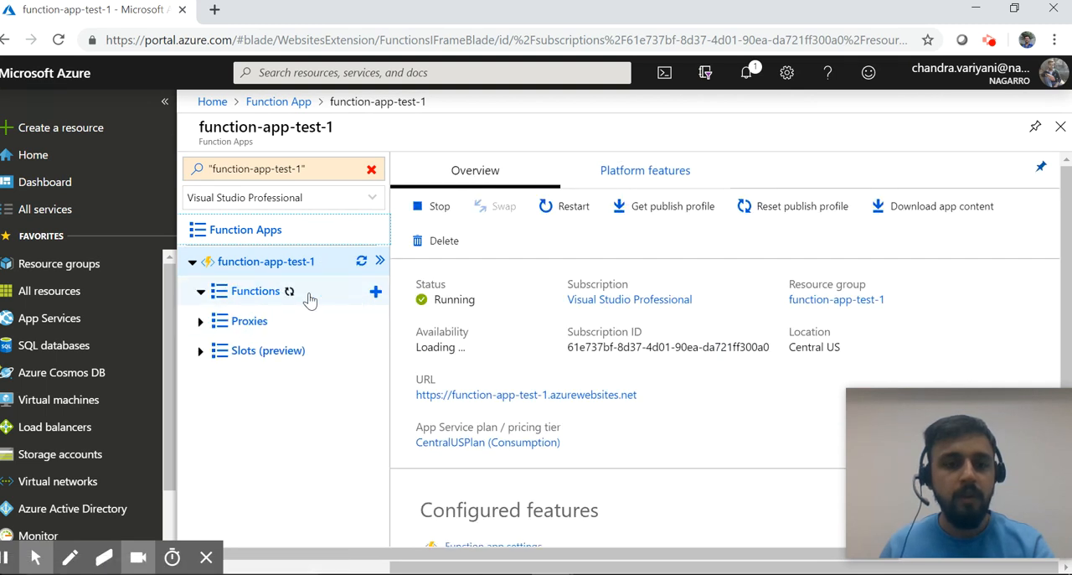
# Start a new in-portal function and choose to browse more templates
pyautogui.click(376, 291)
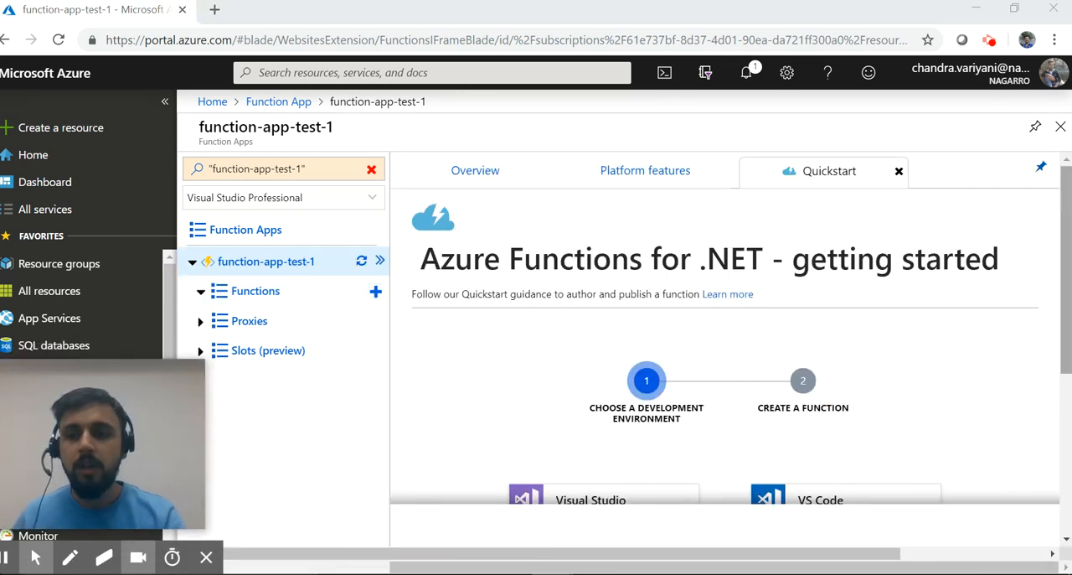
pyautogui.scroll(-3)
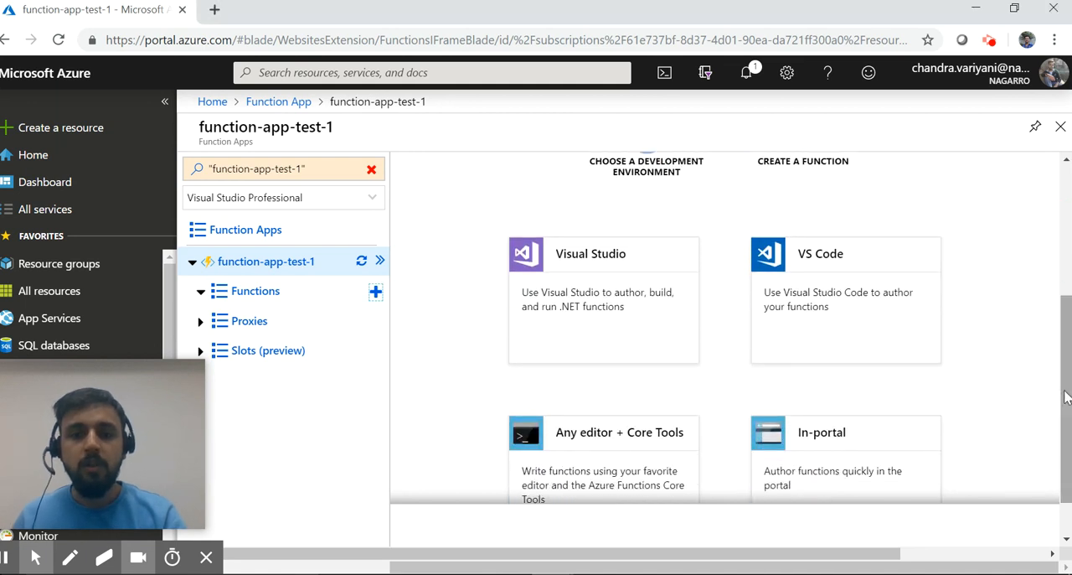
pyautogui.moveTo(574, 266)
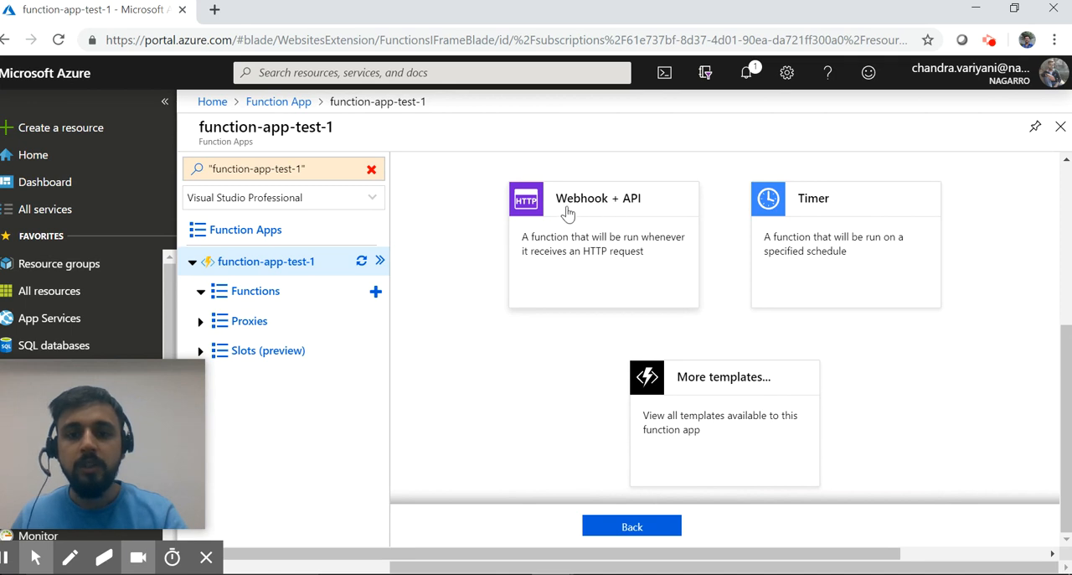
pyautogui.moveTo(734, 385)
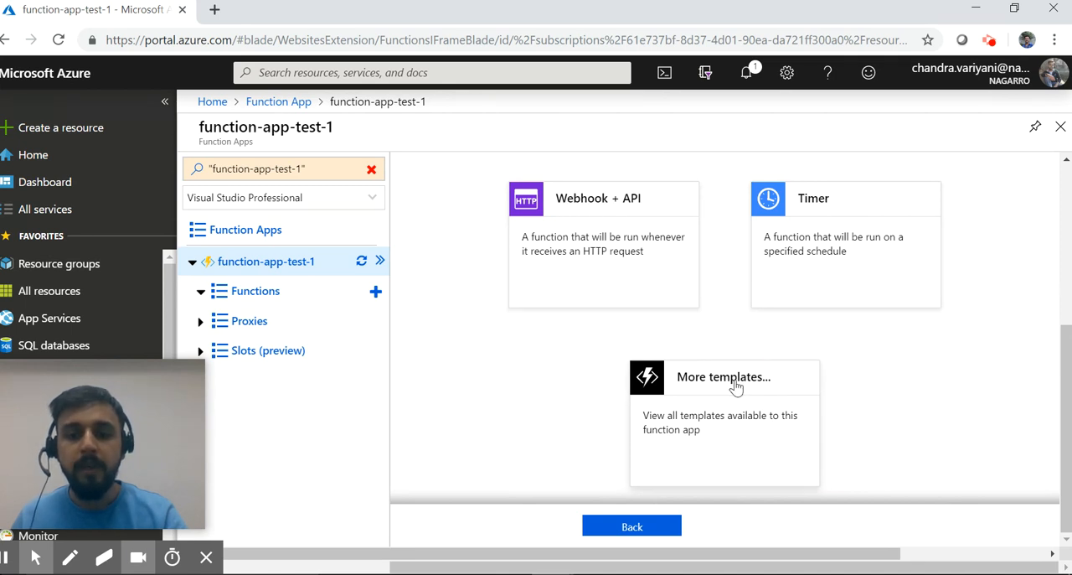
pyautogui.click(723, 375)
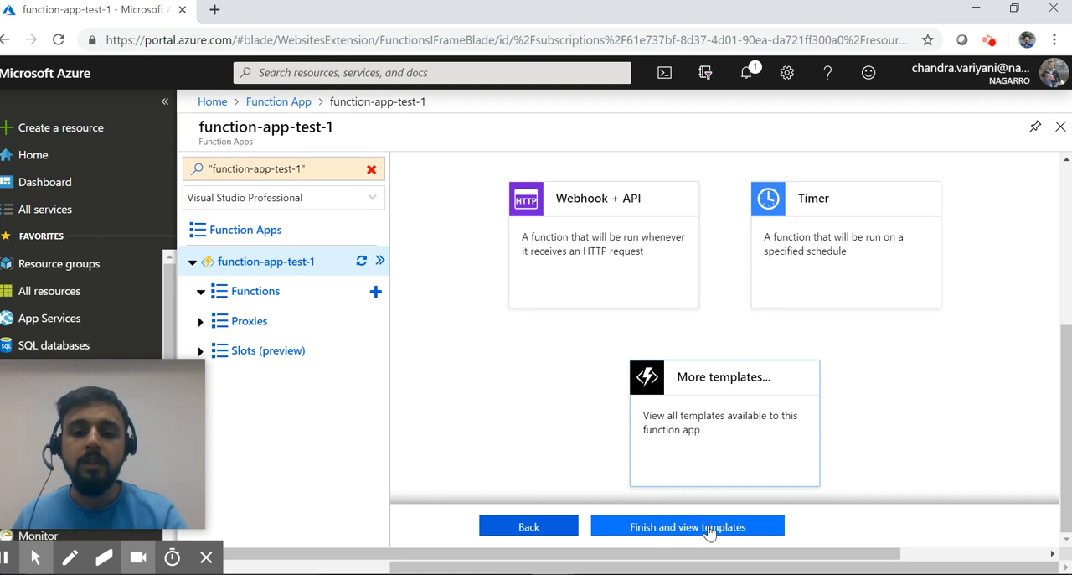
# Create the HTTP trigger function updatemycosmoscollection with Function authorization level
pyautogui.click(687, 526)
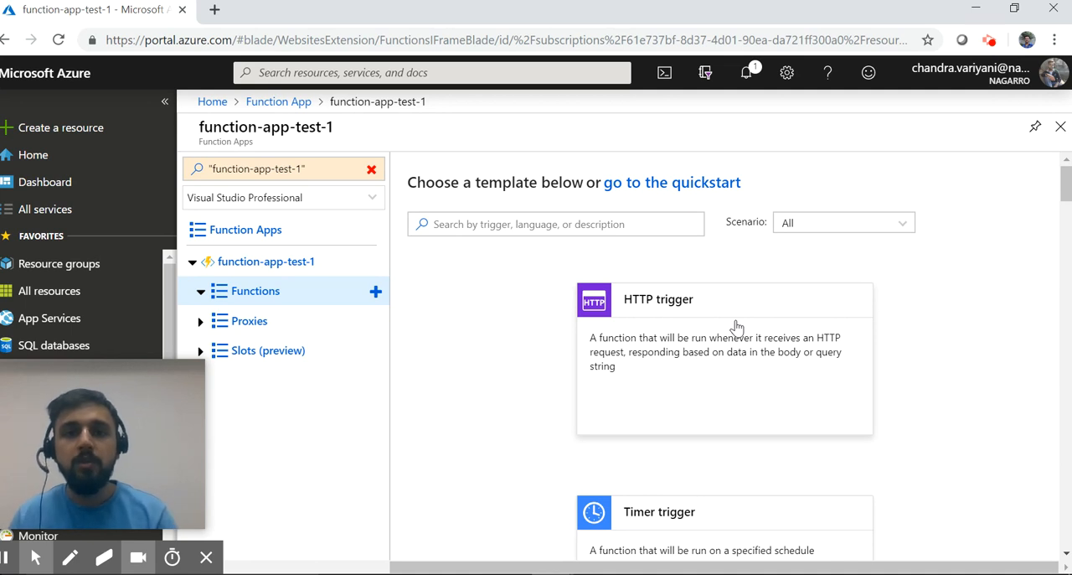
pyautogui.moveTo(737, 311)
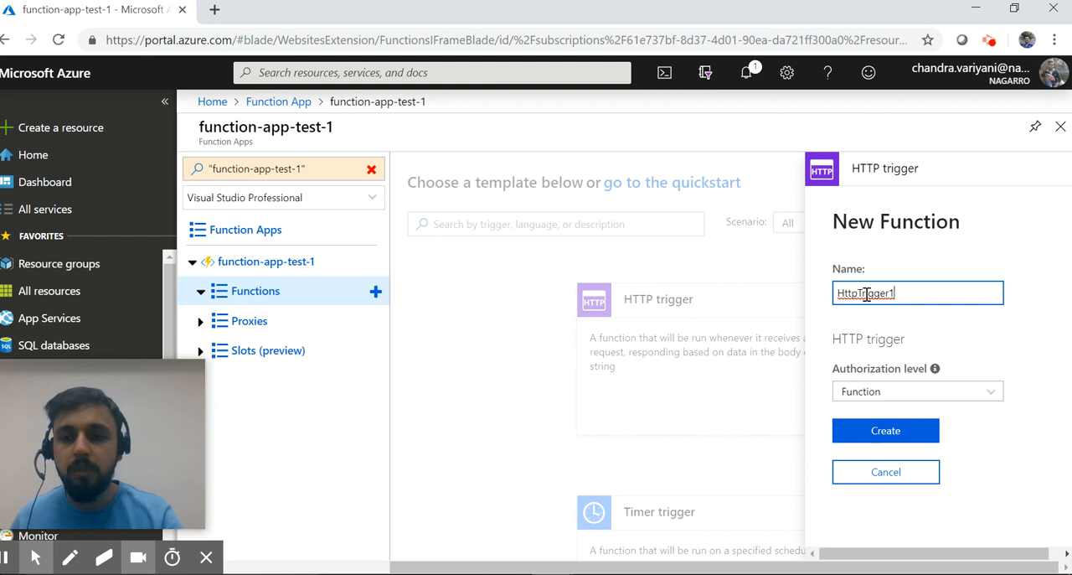
pyautogui.write('update')
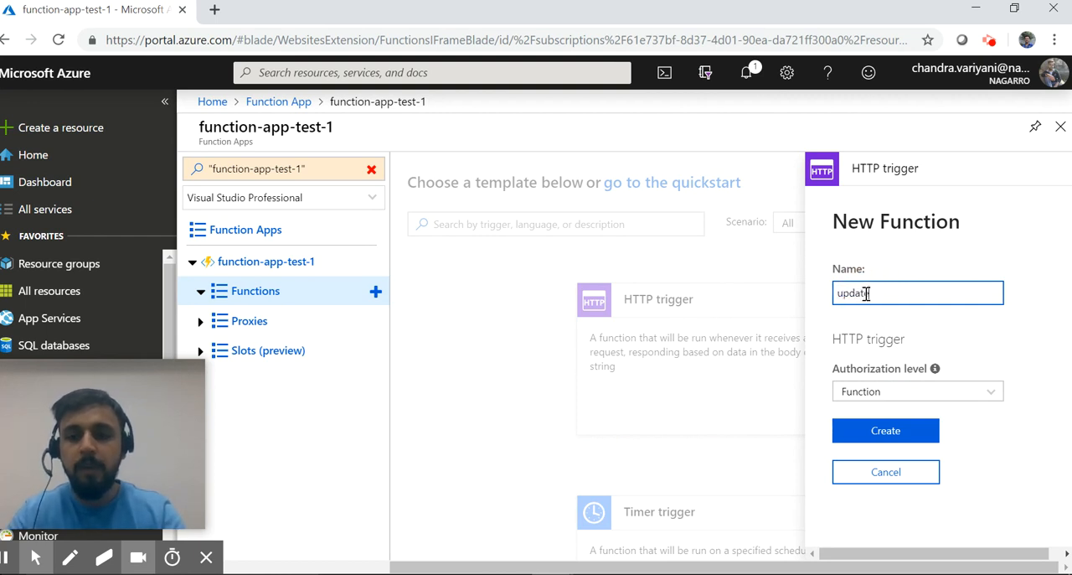
pyautogui.write('mycos')
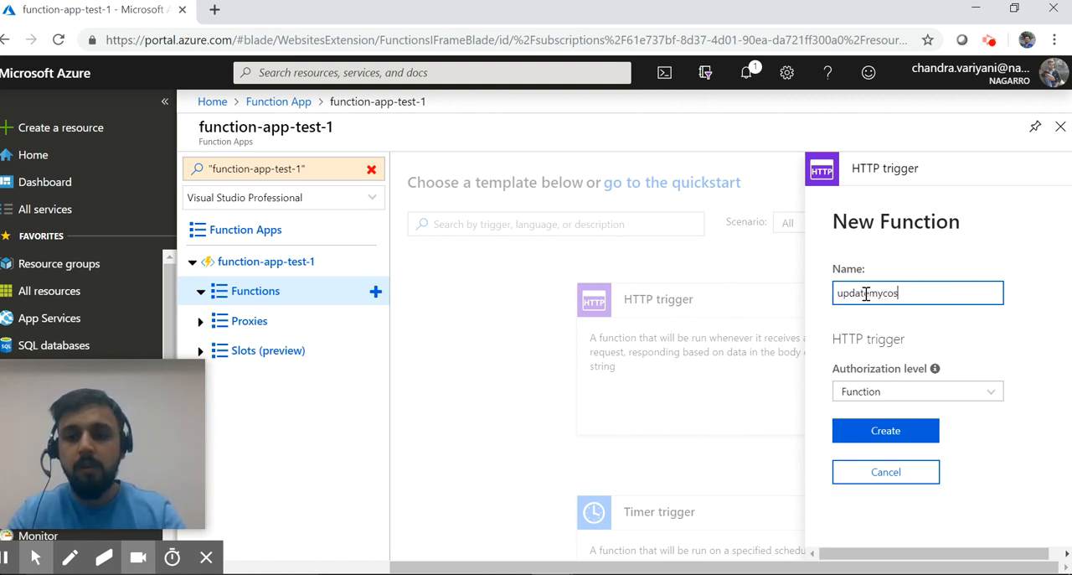
pyautogui.write('moscolle')
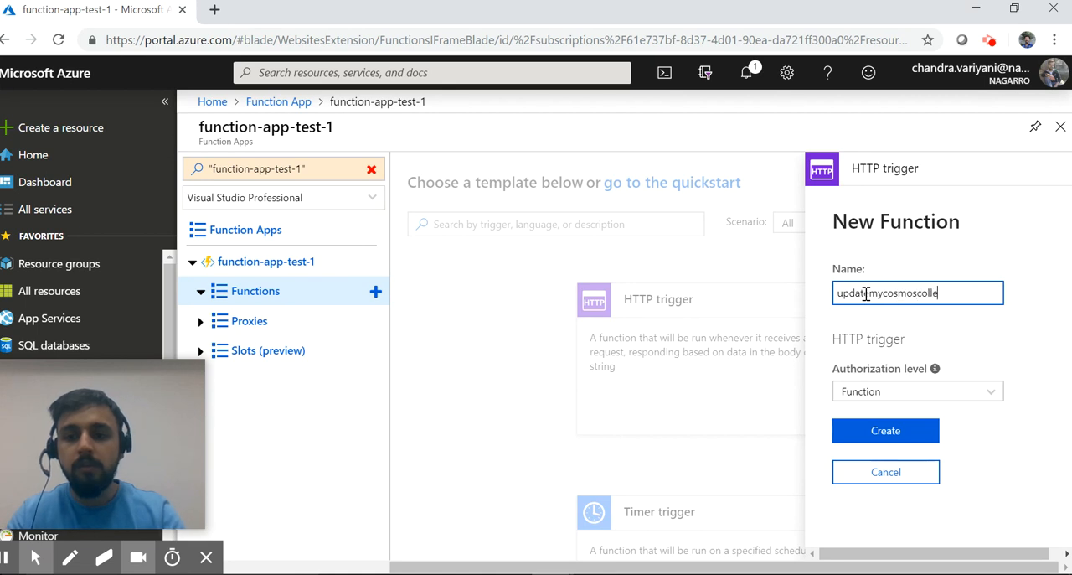
pyautogui.click(885, 429)
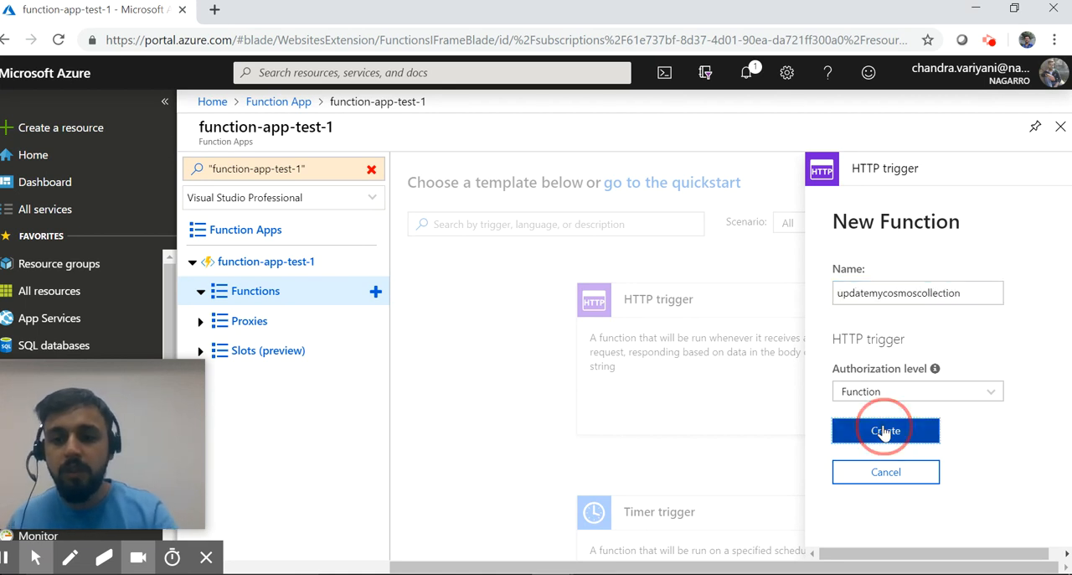
pyautogui.click(884, 429)
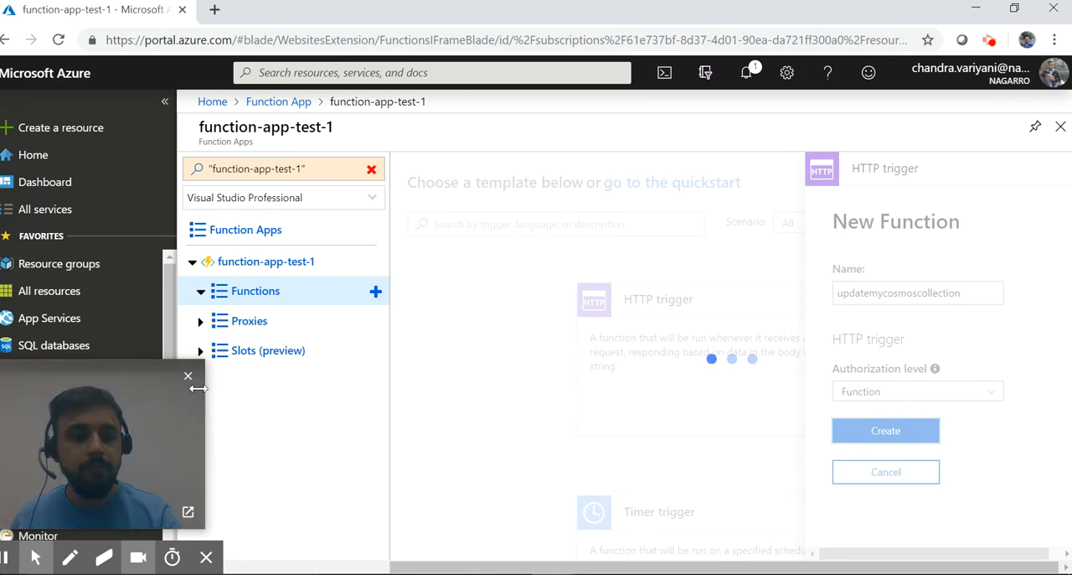
pyautogui.click(885, 429)
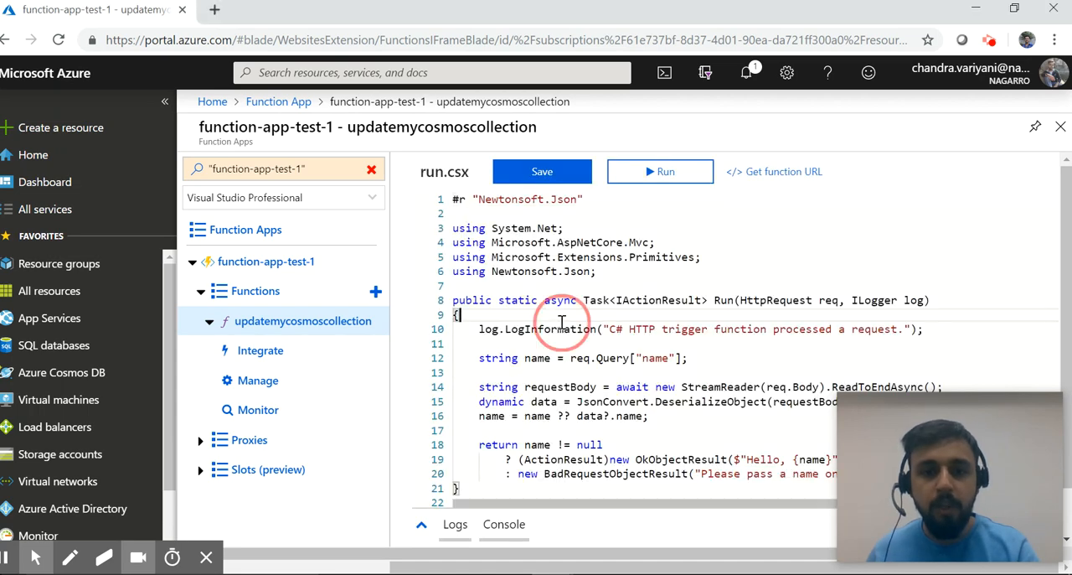
pyautogui.scroll(-3)
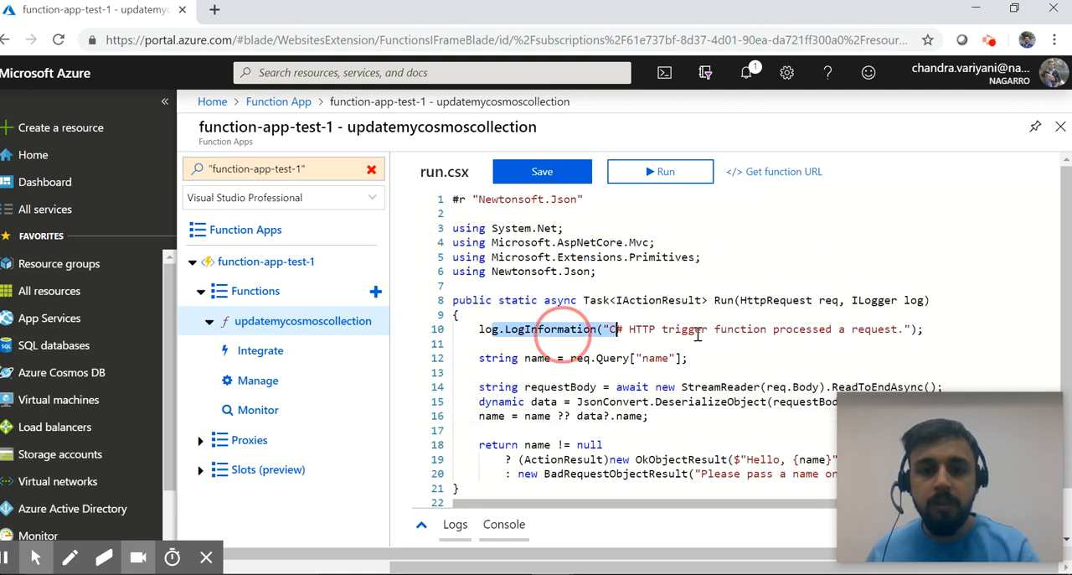
pyautogui.scroll(-3)
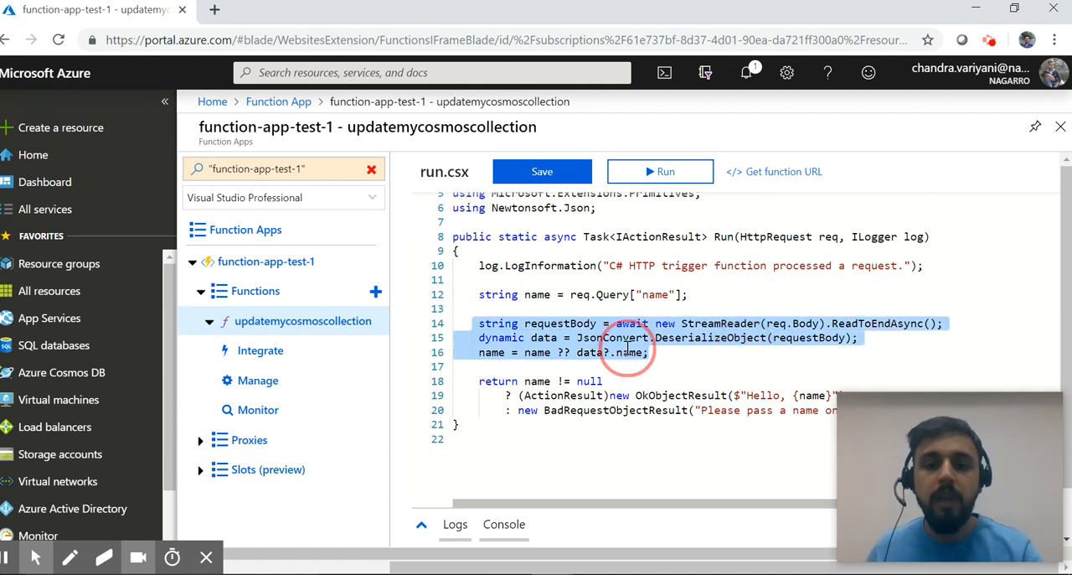
pyautogui.scroll(-3)
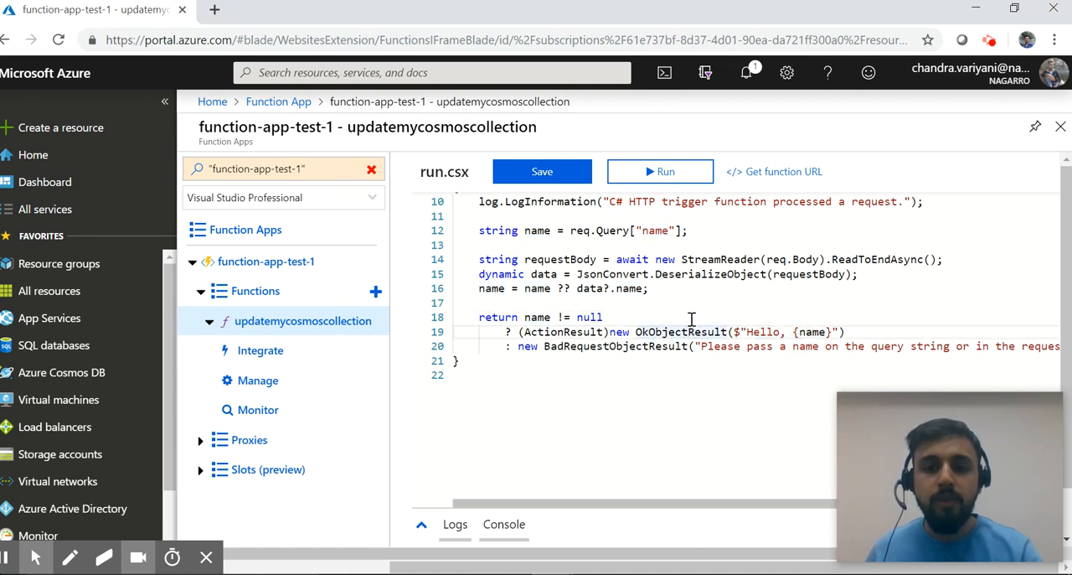
pyautogui.click(660, 171)
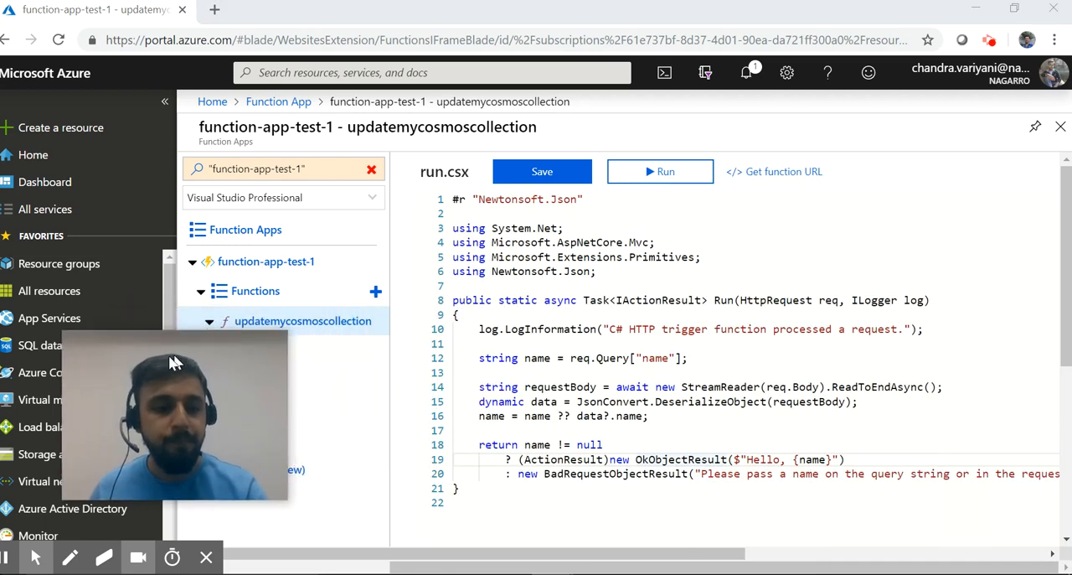
# Run updatemycosmoscollection from the portal and bring up its Get function URL dialog
pyautogui.click(660, 171)
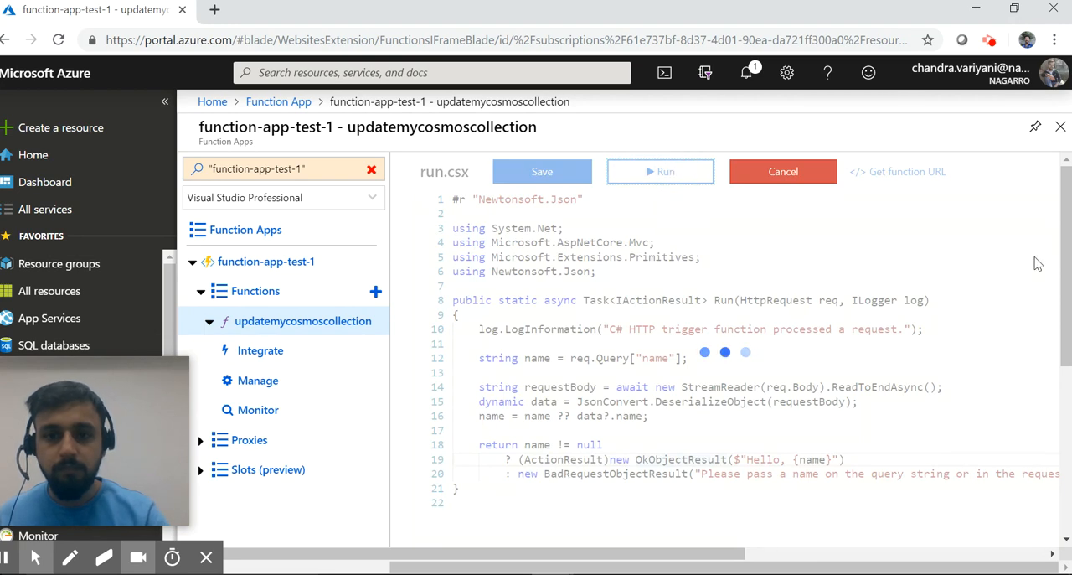
pyautogui.click(660, 171)
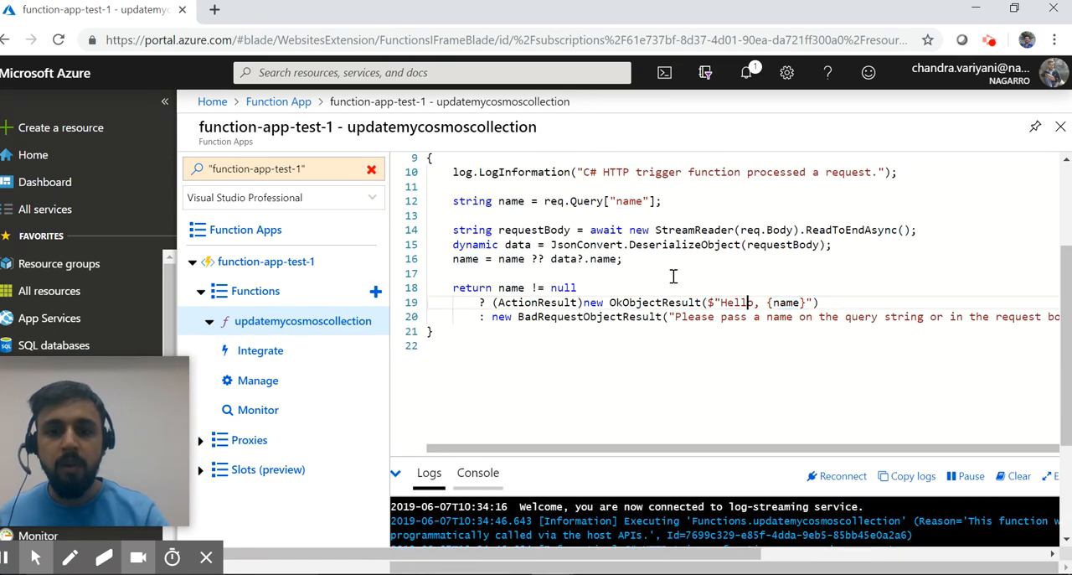
pyautogui.moveTo(710, 218)
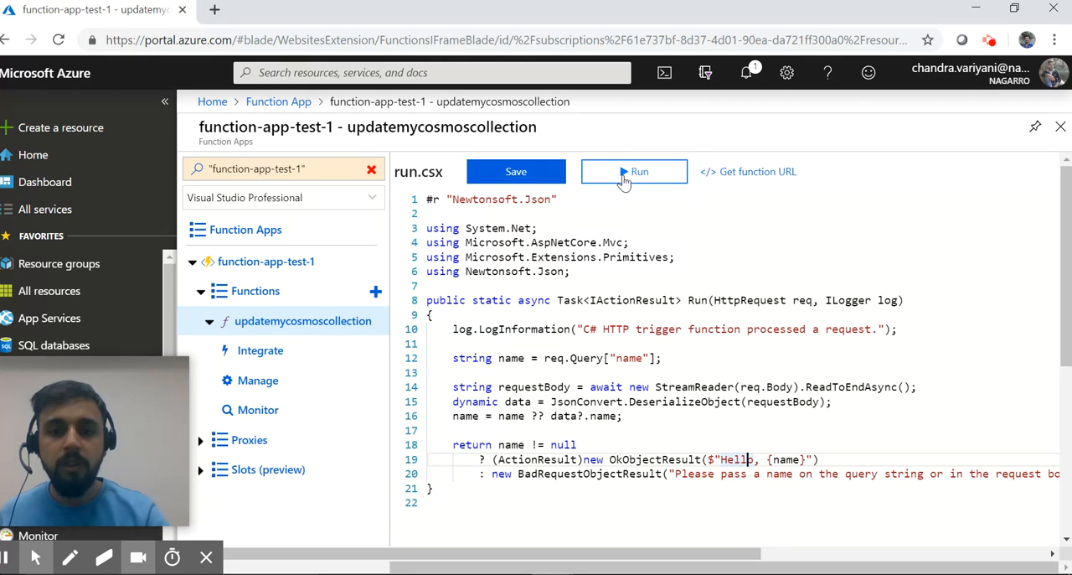
pyautogui.moveTo(624, 176)
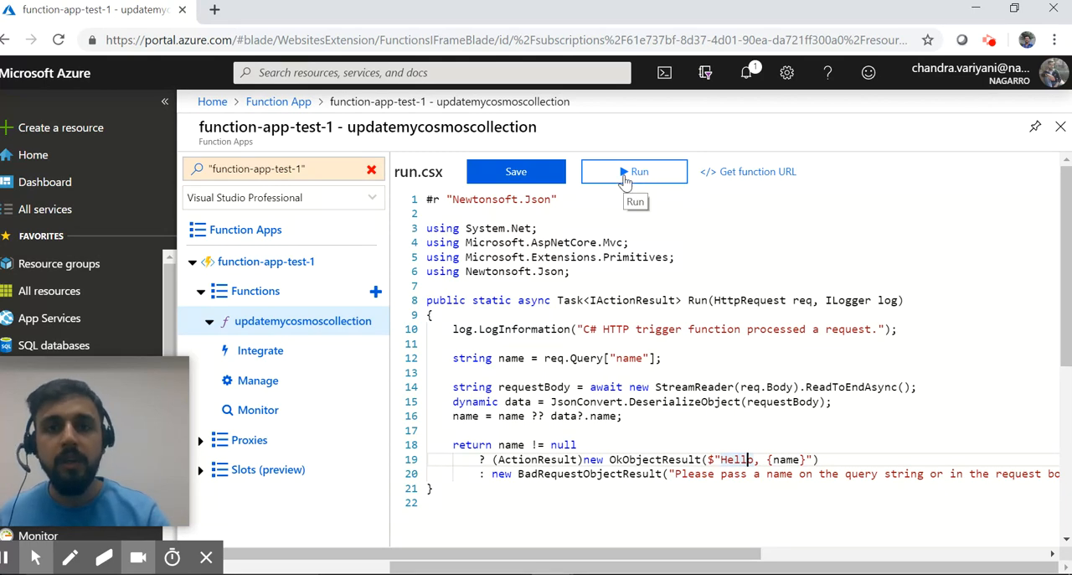
pyautogui.click(755, 171)
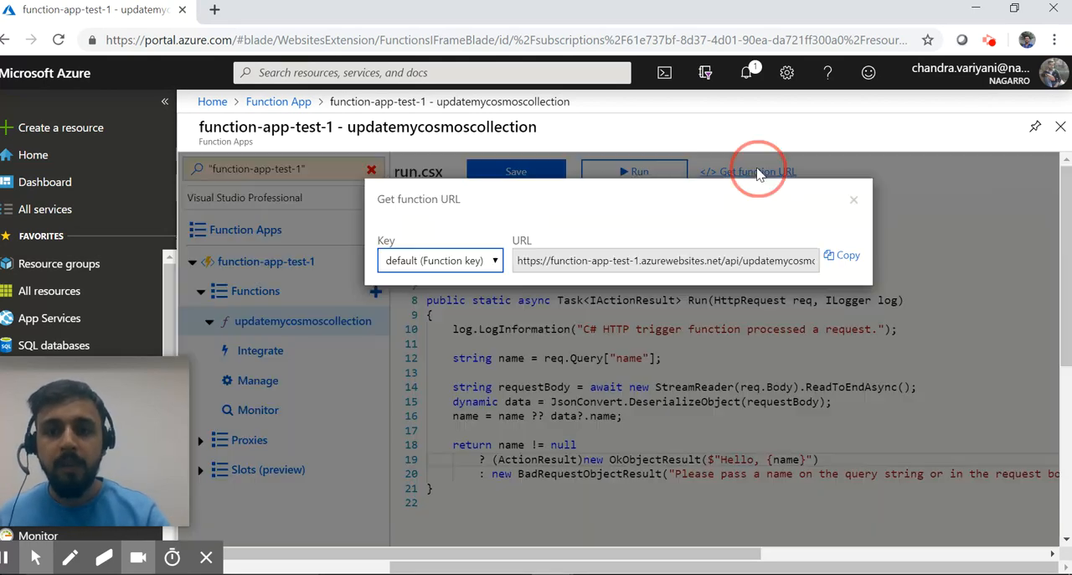
pyautogui.moveTo(670, 303)
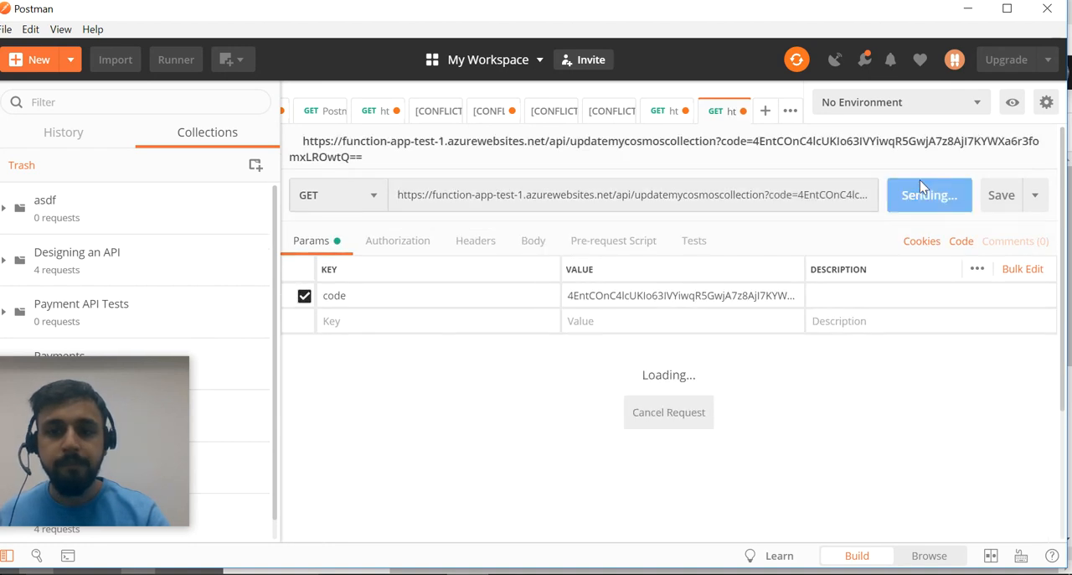
pyautogui.moveTo(573, 410)
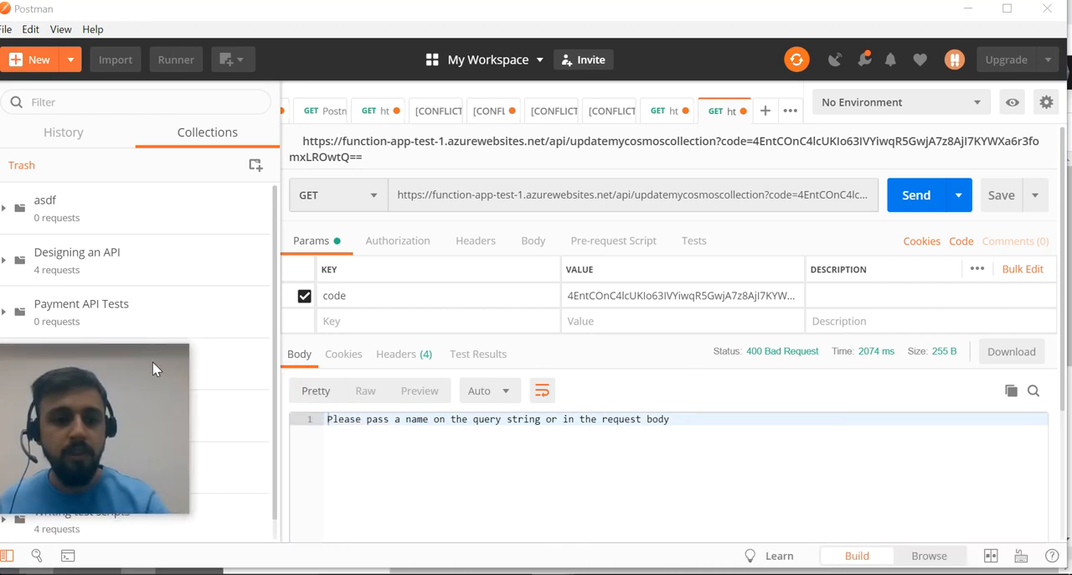
# Highlight the 400 error text asking for a name in the query string or body
pyautogui.doubleClick(377, 419)
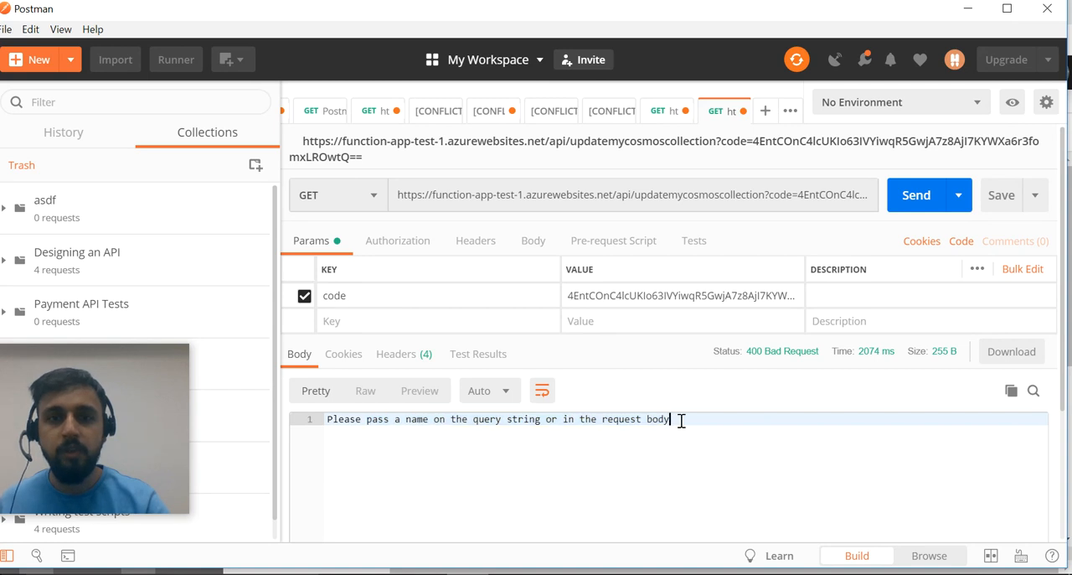
pyautogui.moveTo(532, 241)
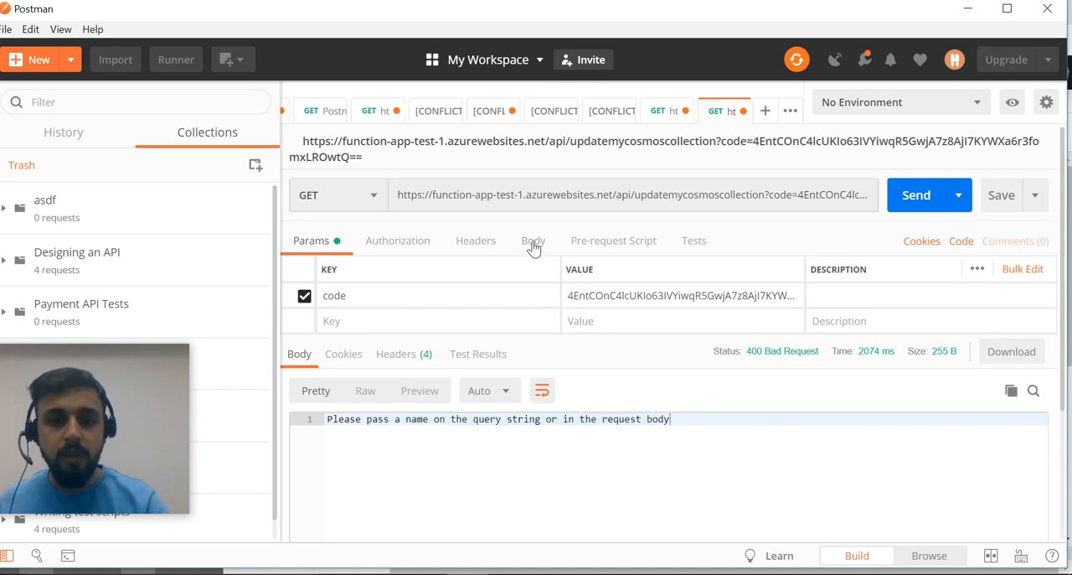
# Send the request again with a raw JSON body {"name" : "CP"}
pyautogui.click(533, 241)
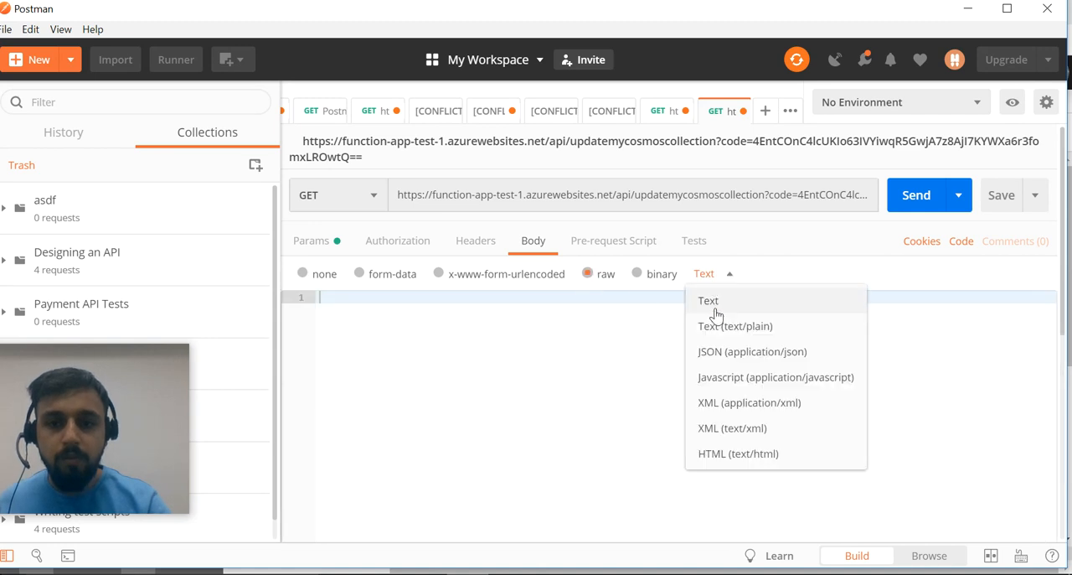
pyautogui.click(750, 352)
pyautogui.write('{')
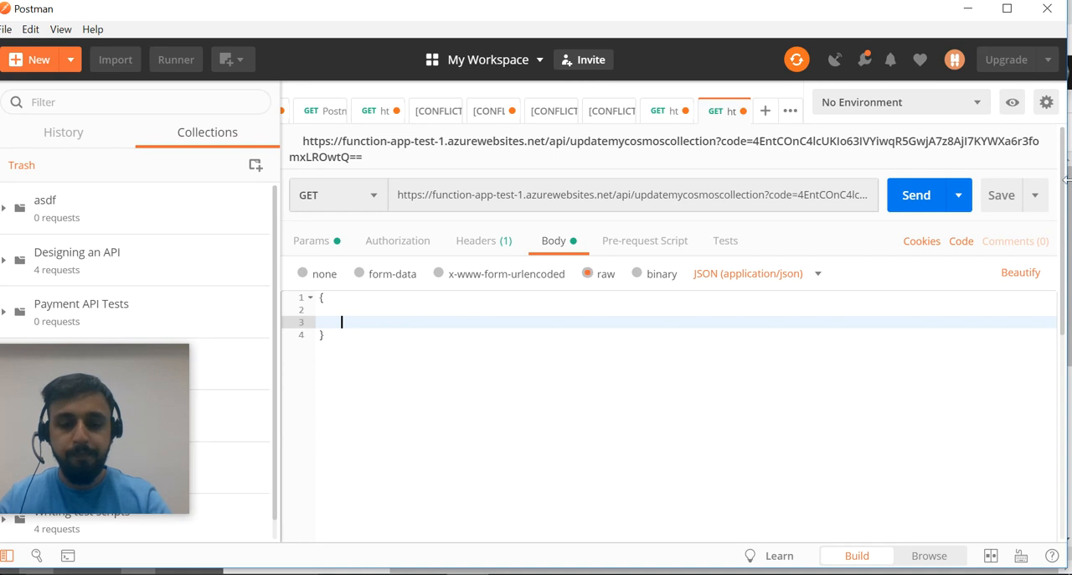
pyautogui.write('"an')
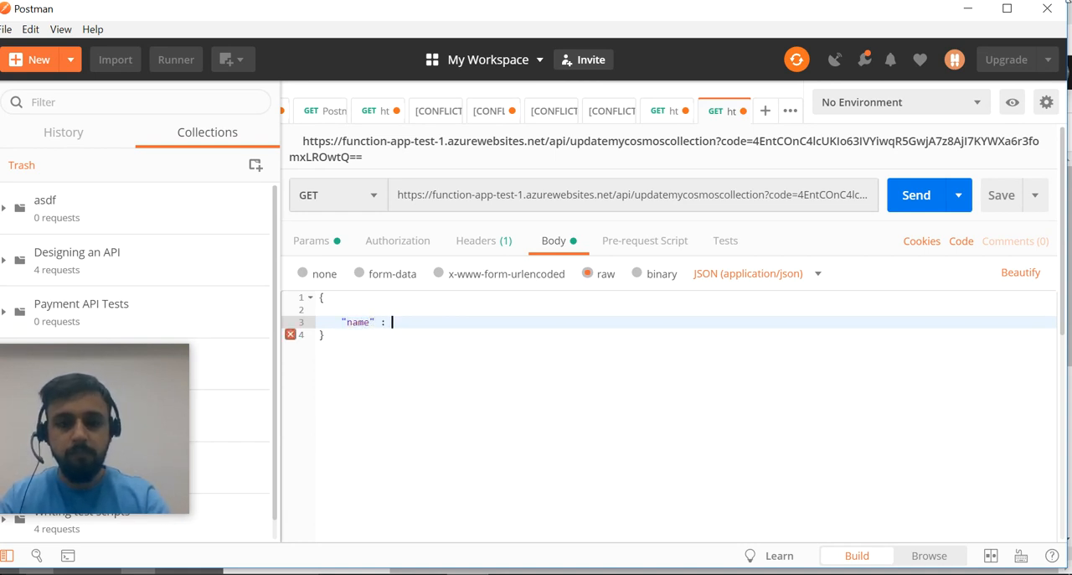
pyautogui.write('"CP"')
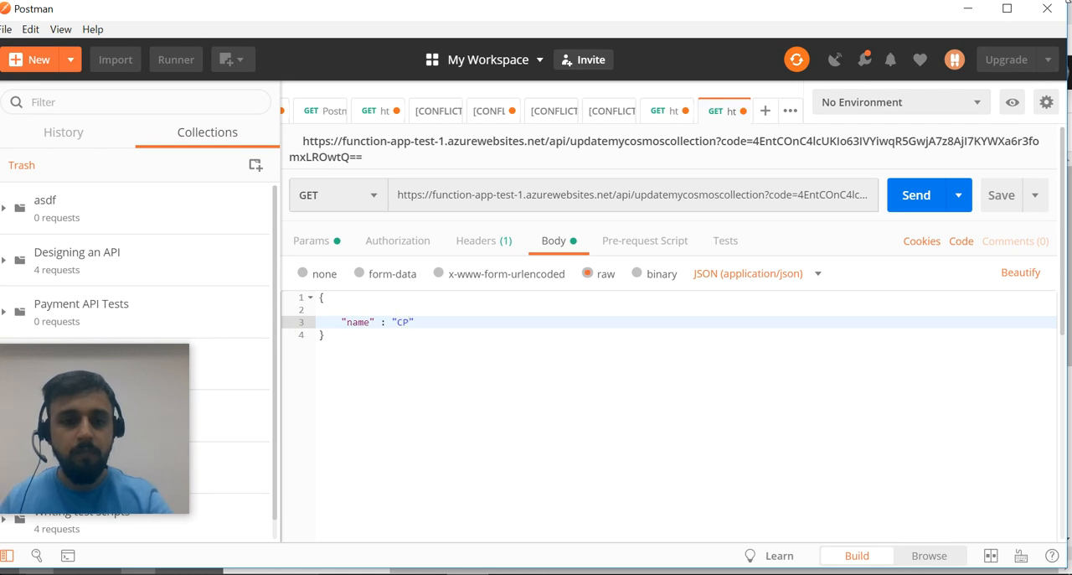
pyautogui.click(917, 195)
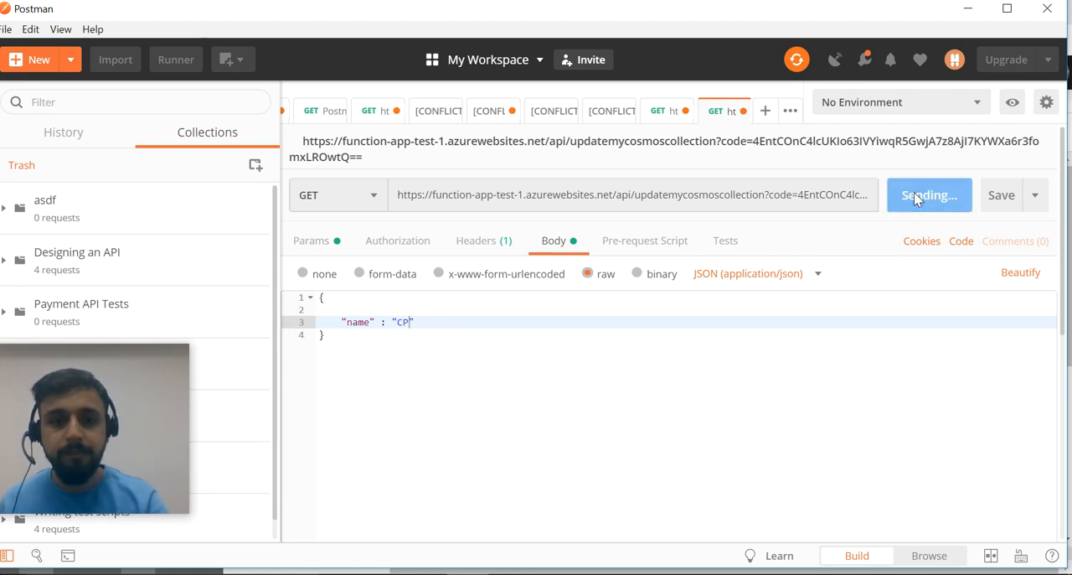
pyautogui.click(928, 194)
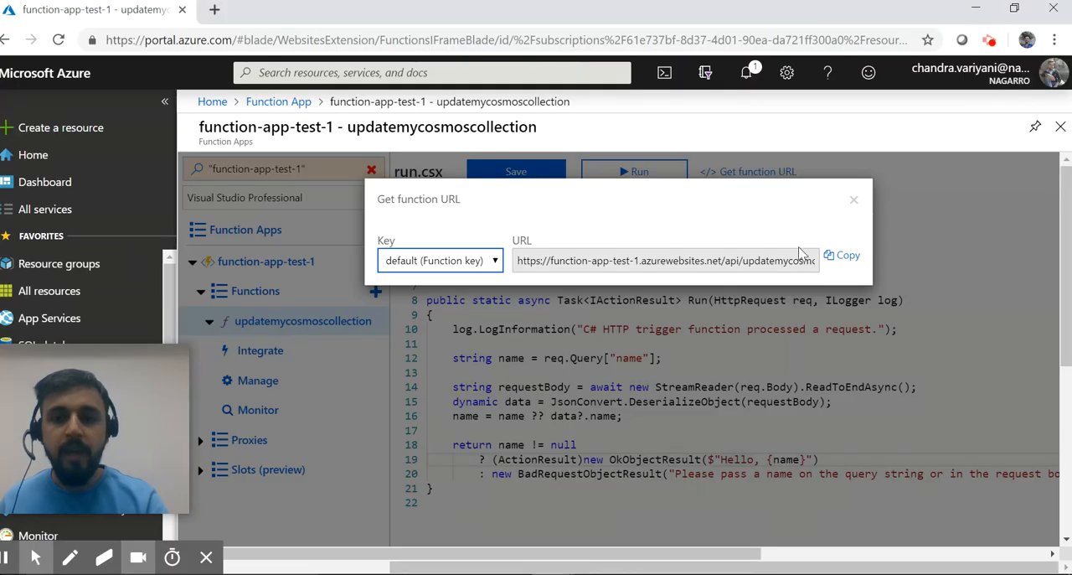
# Close the Get function URL dialog to return to the run.csx code
pyautogui.click(854, 199)
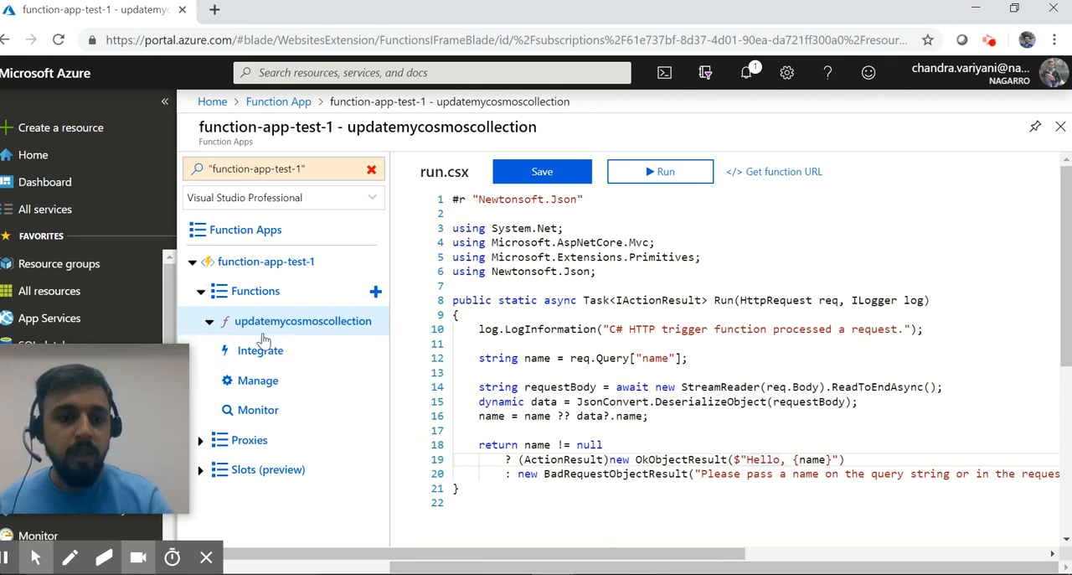
# Show the Integrate page with the HTTP (req) trigger's settings for updatemycosmoscollection
pyautogui.click(261, 350)
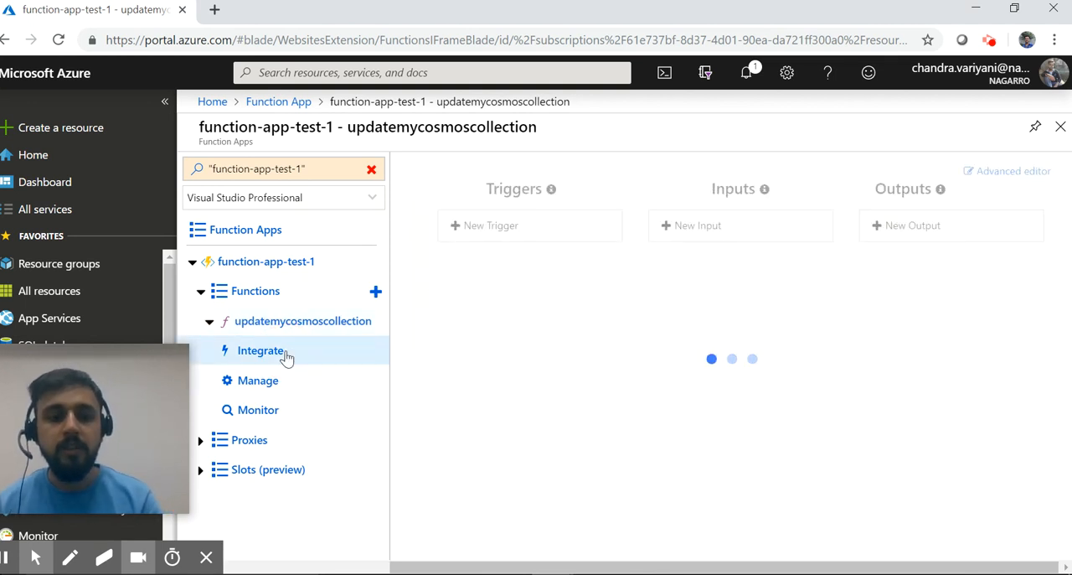
pyautogui.click(262, 350)
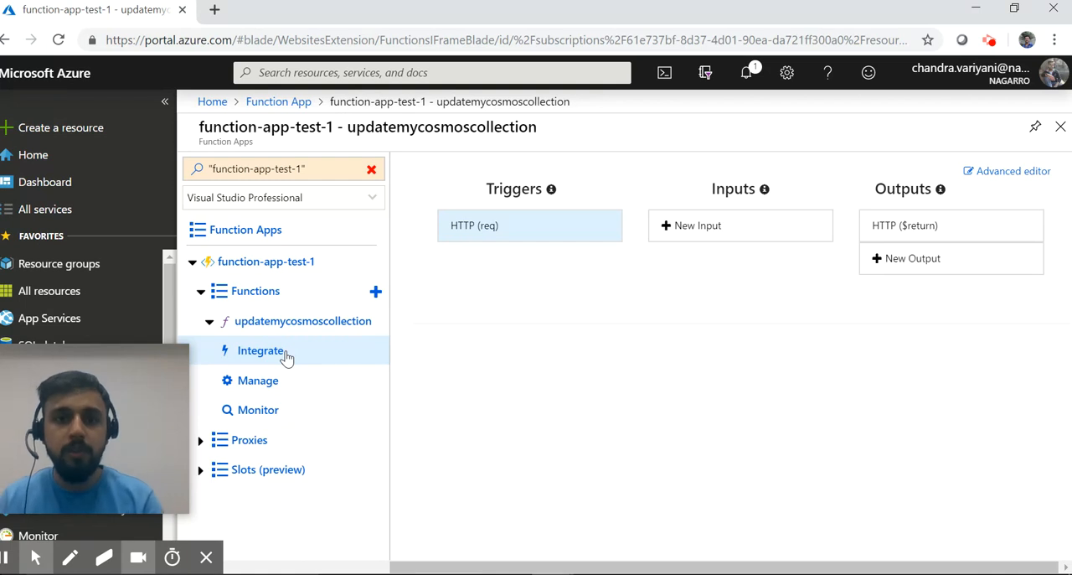
pyautogui.click(530, 225)
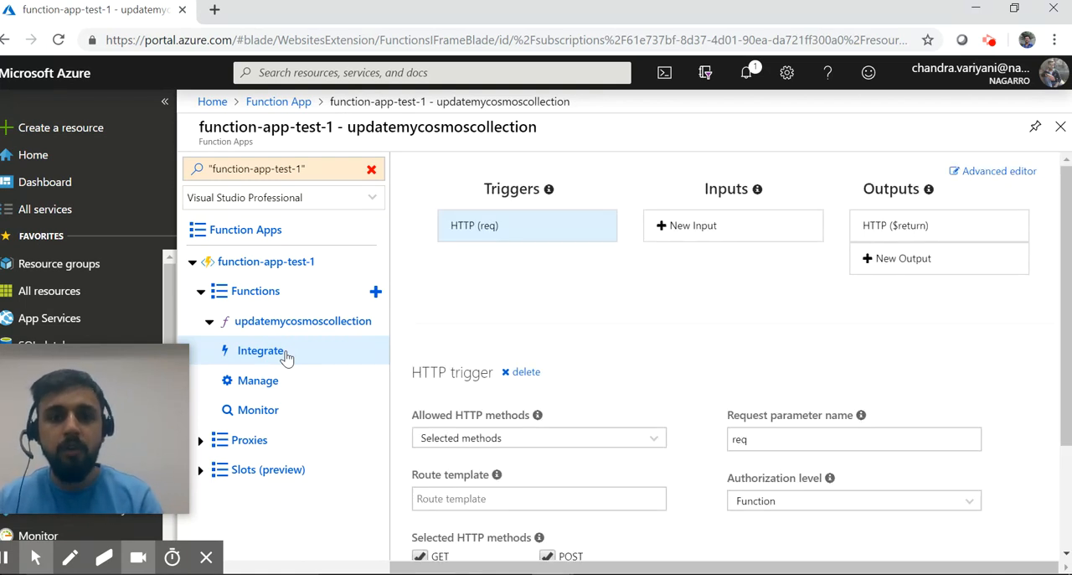
pyautogui.moveTo(315, 348)
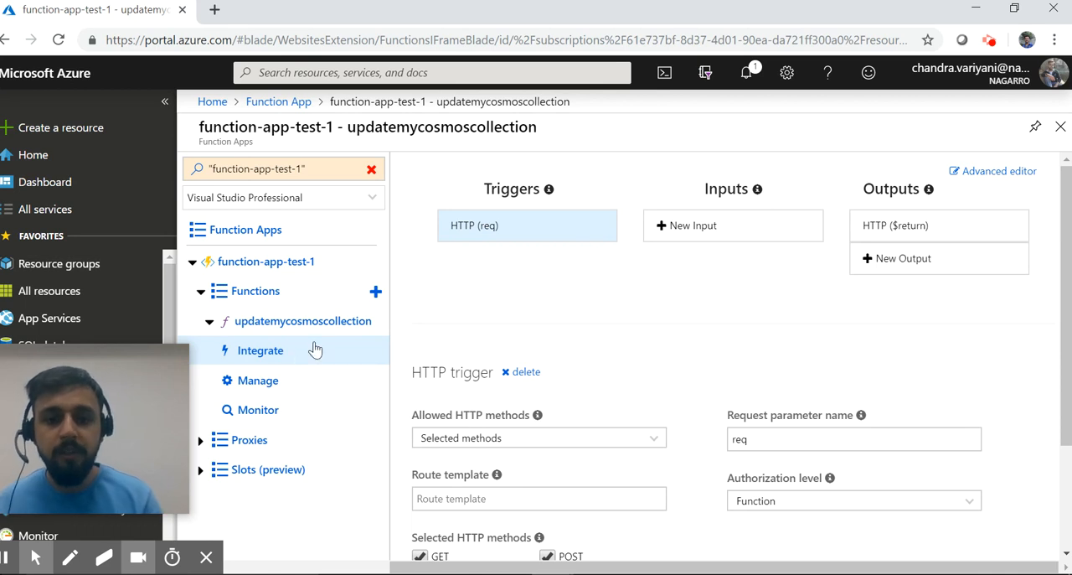
pyautogui.scroll(-3)
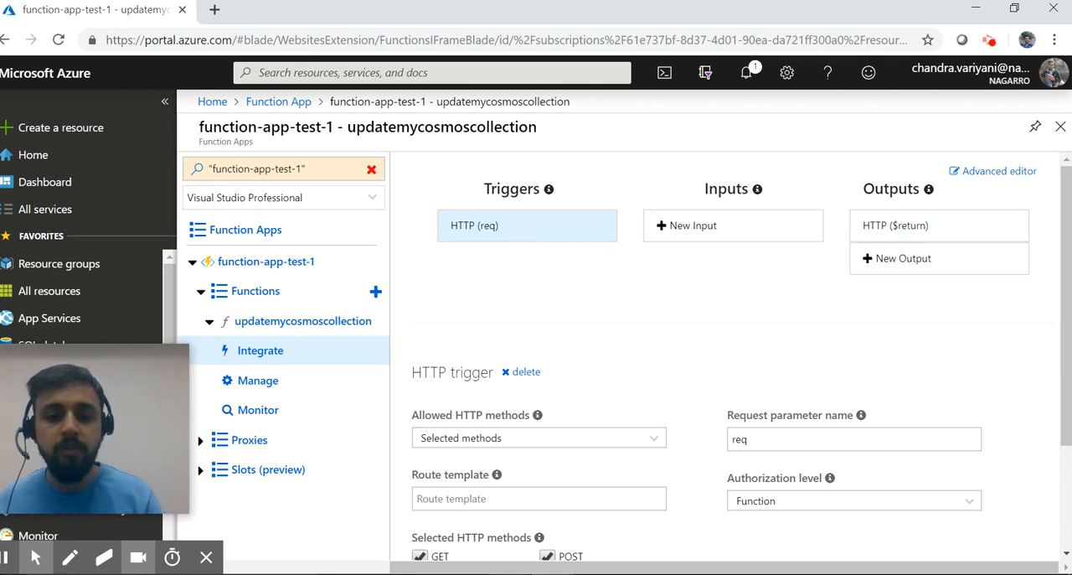
pyautogui.moveTo(446, 351)
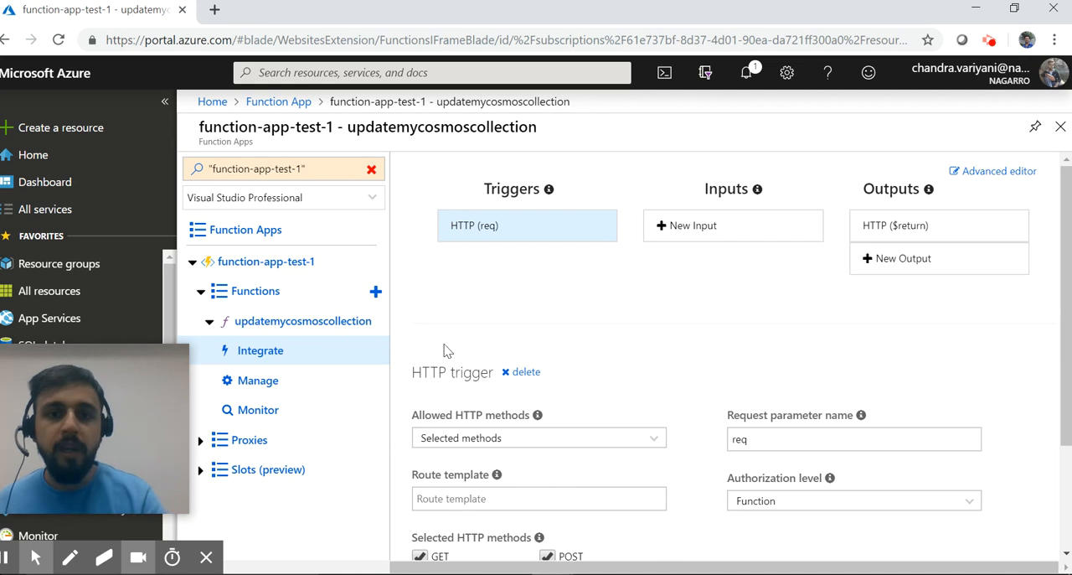